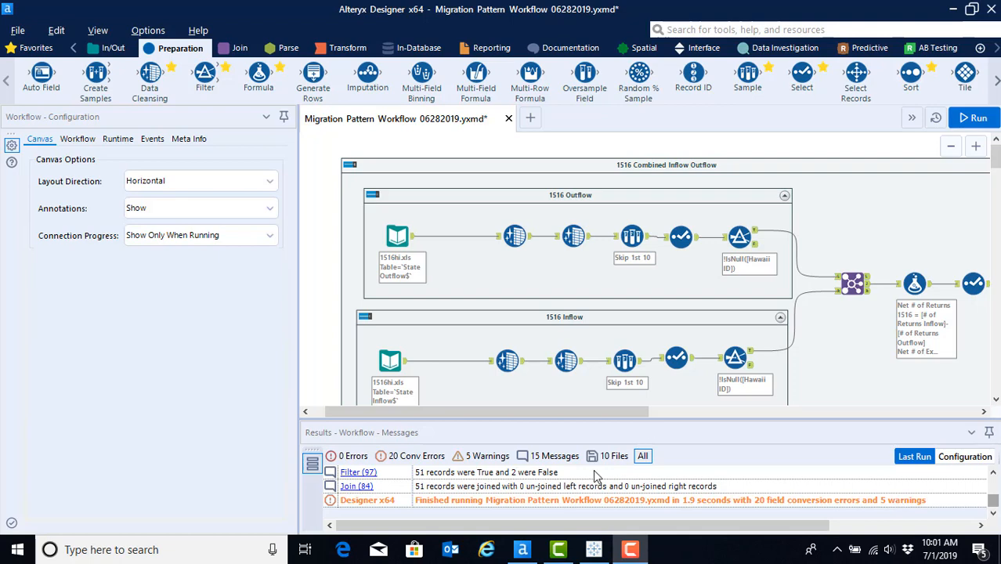
mouse_move(321, 349)
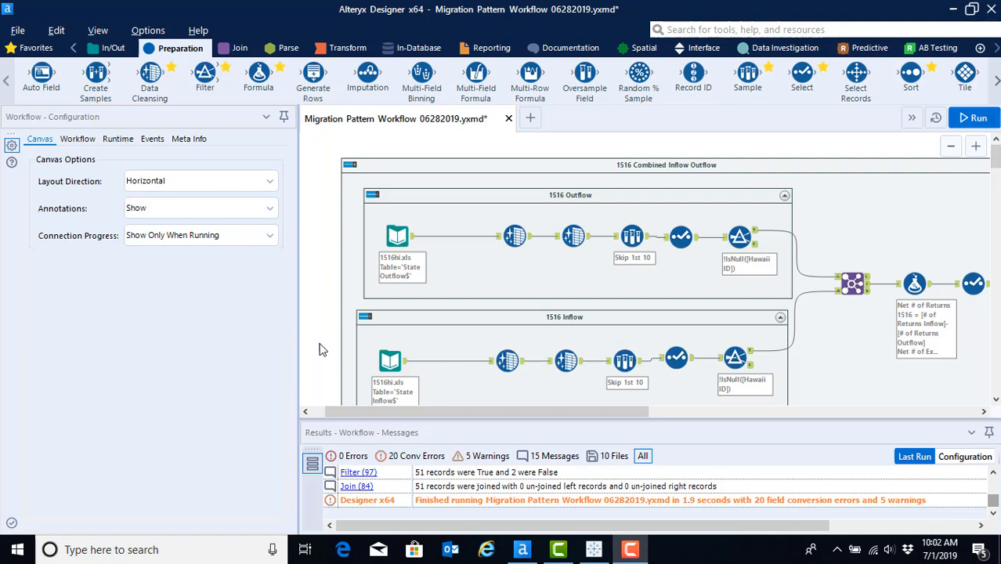
- Collapse the 1516 combined inflow outflow container and move it up the canvas
scroll(down, 3)
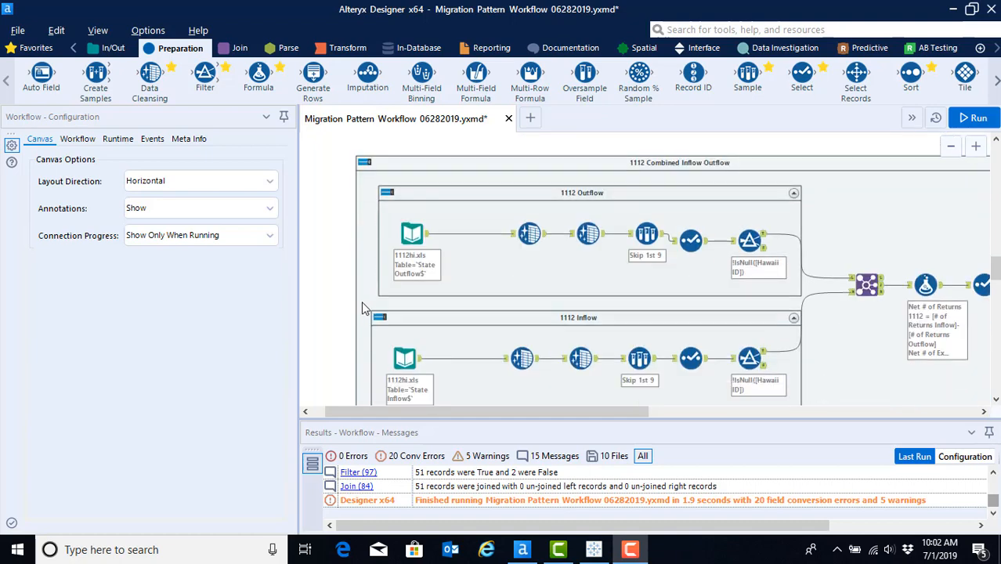
scroll(down, 3)
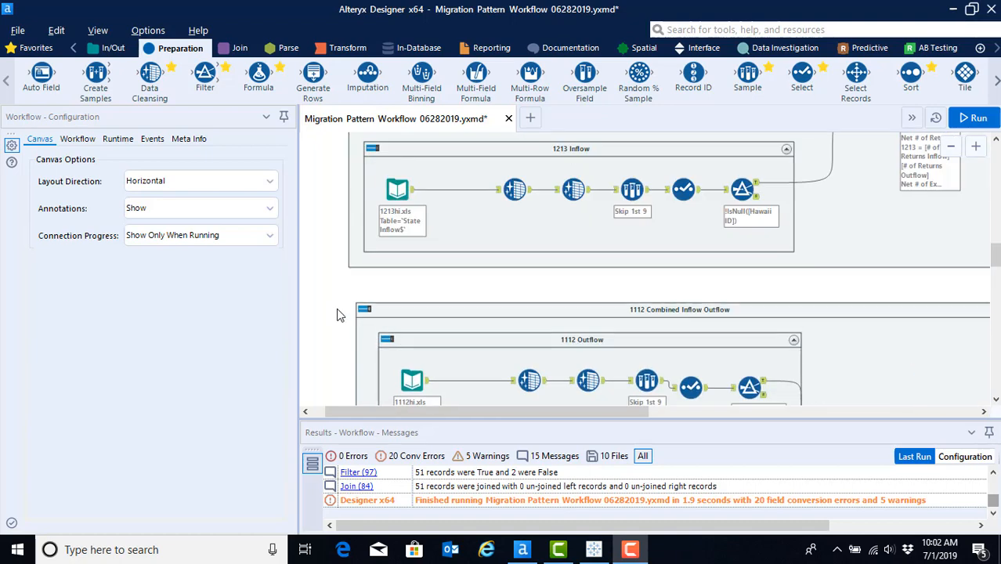
scroll(down, 3)
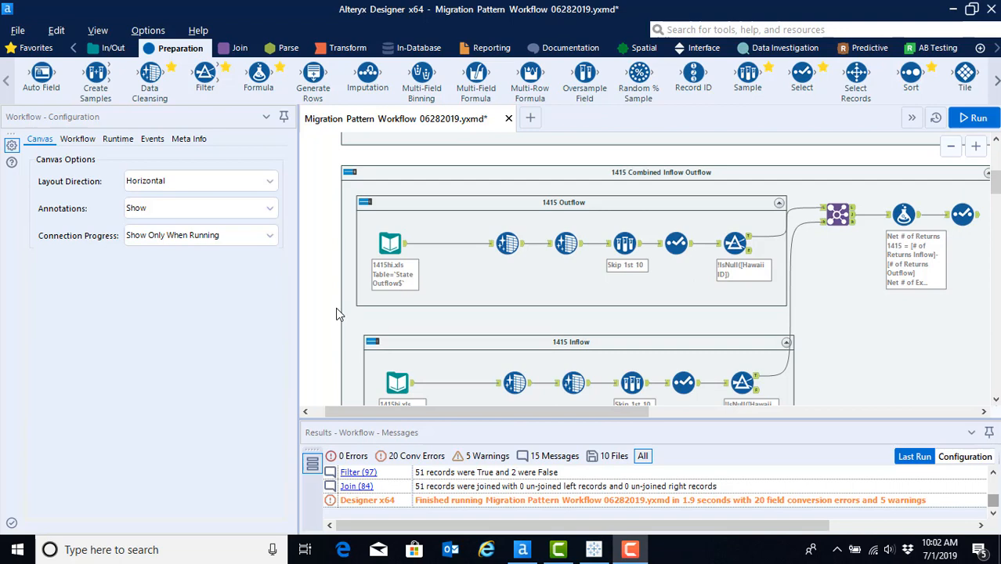
scroll(down, 3)
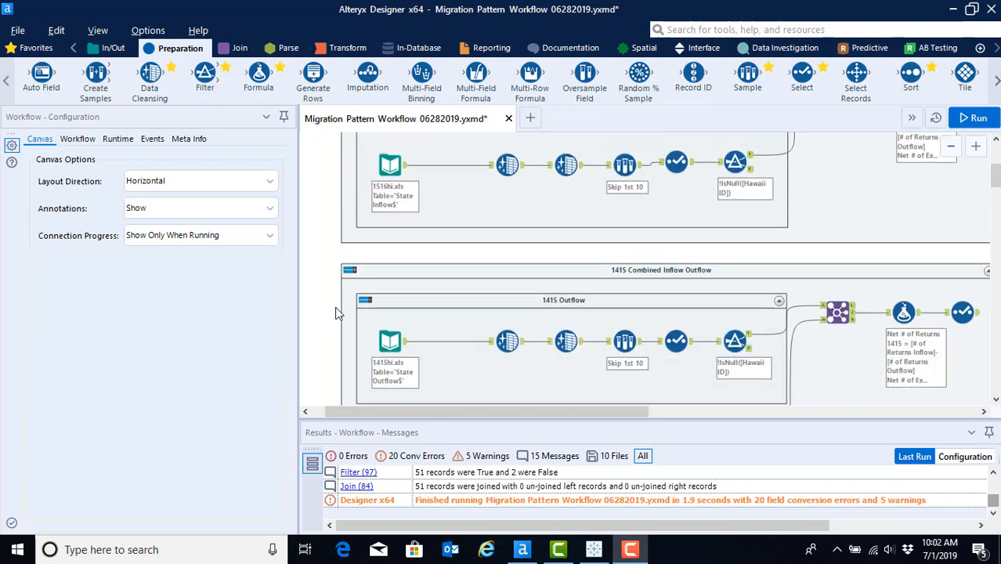
scroll(down, 3)
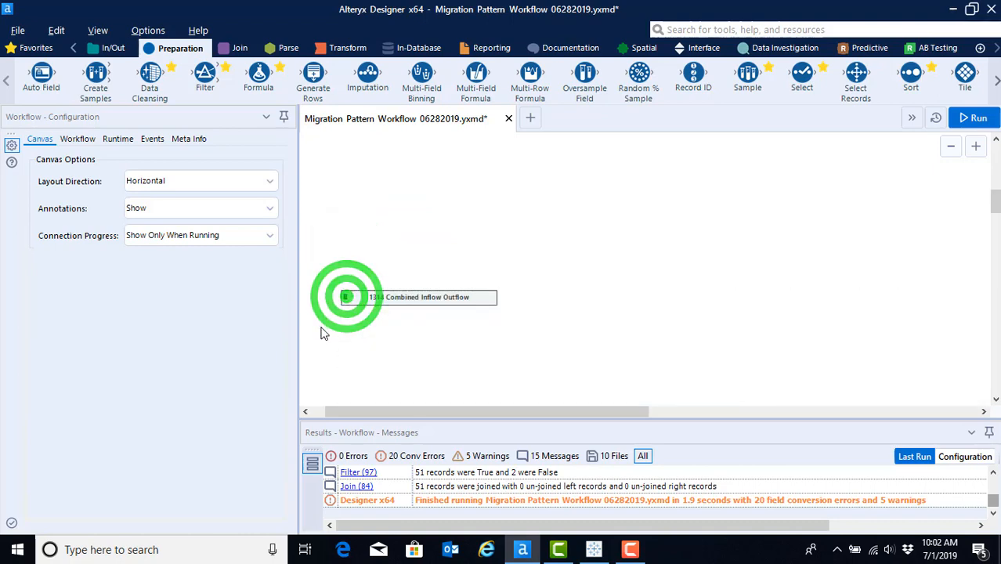
click(355, 288)
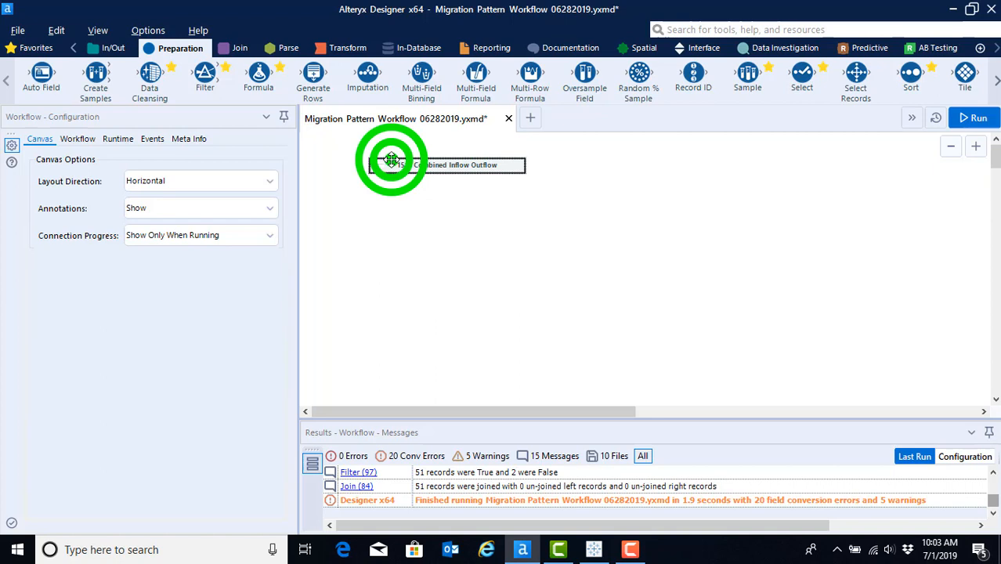
click(392, 160)
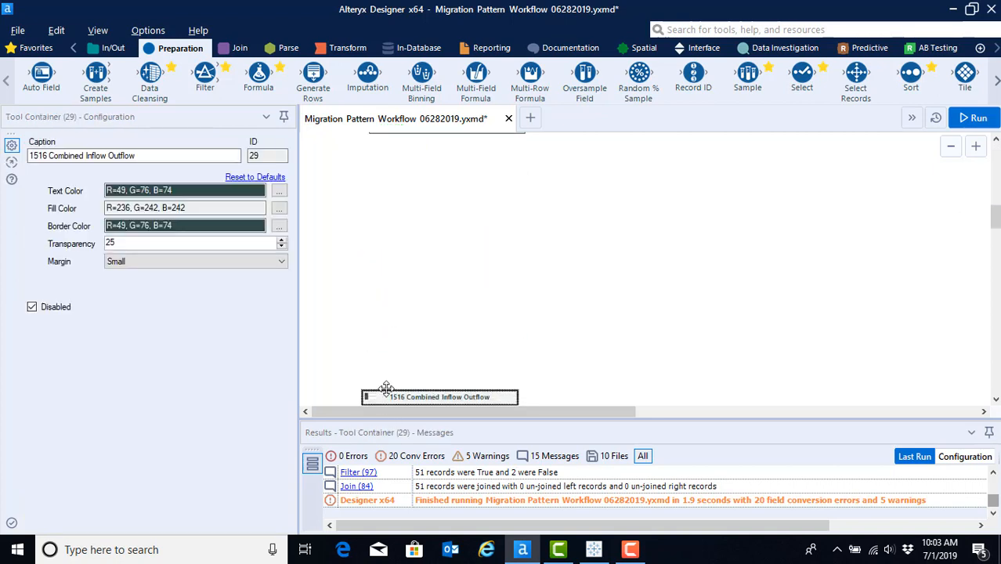
drag(439, 396, 424, 160)
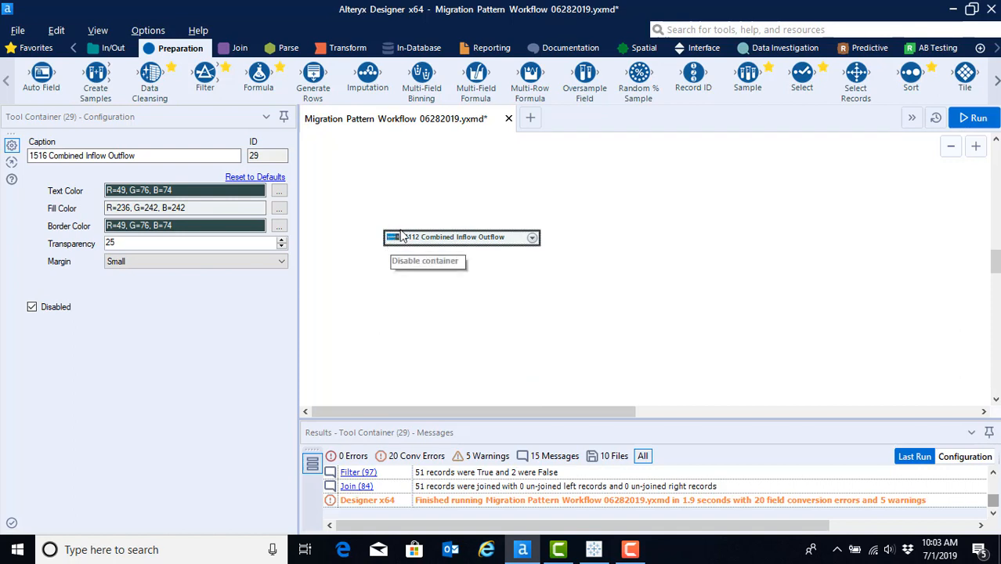
mouse_move(441, 253)
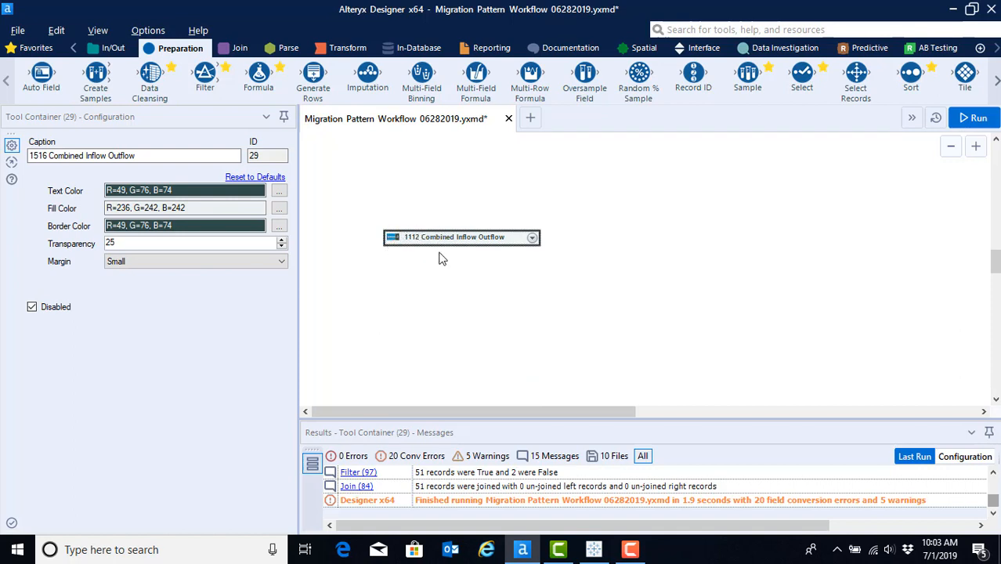
- Reposition the collapsed 1112 container near the top, disable it, and select the 1415 container
click(431, 235)
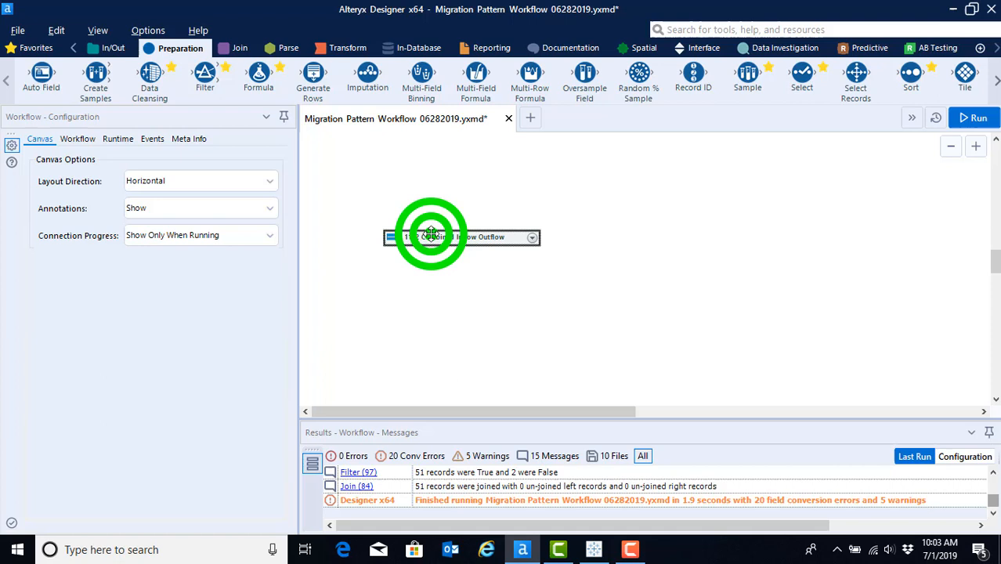
click(431, 237)
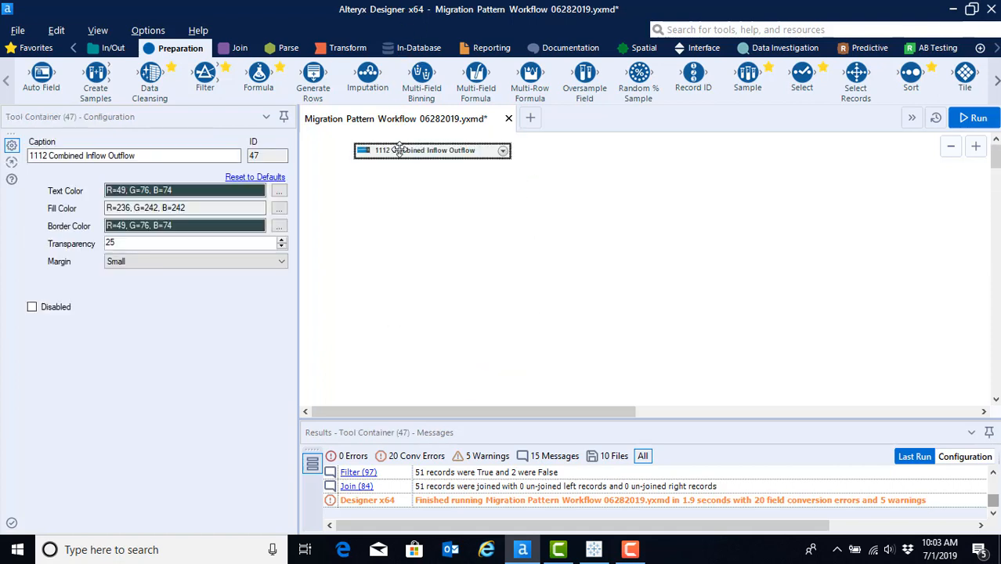
drag(432, 150, 448, 320)
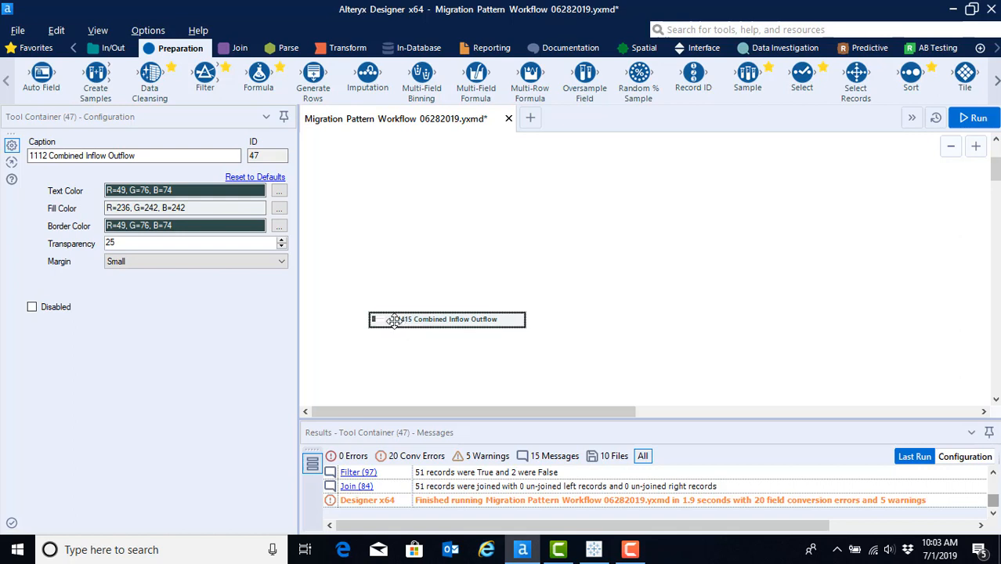
drag(446, 320, 432, 151)
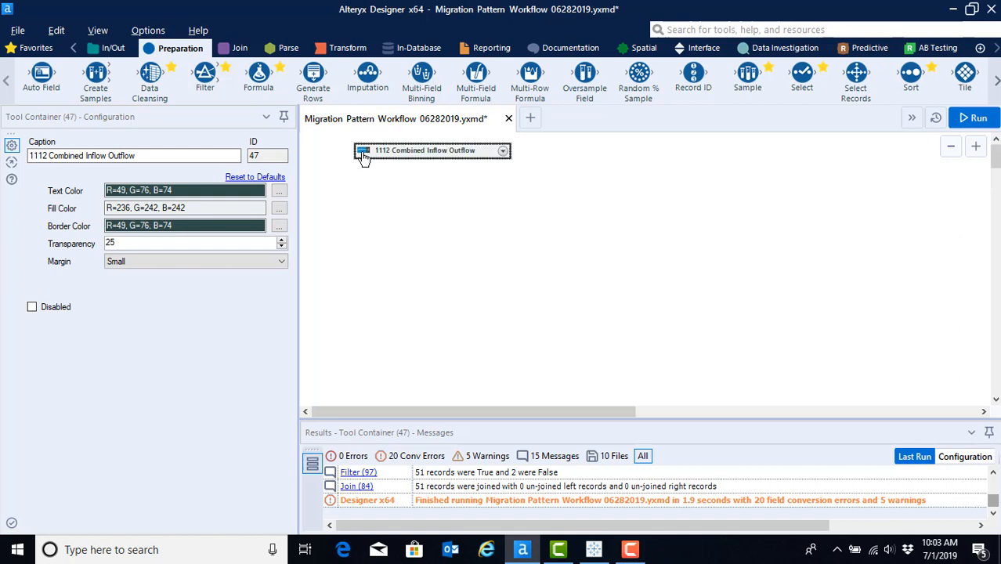
mouse_move(362, 150)
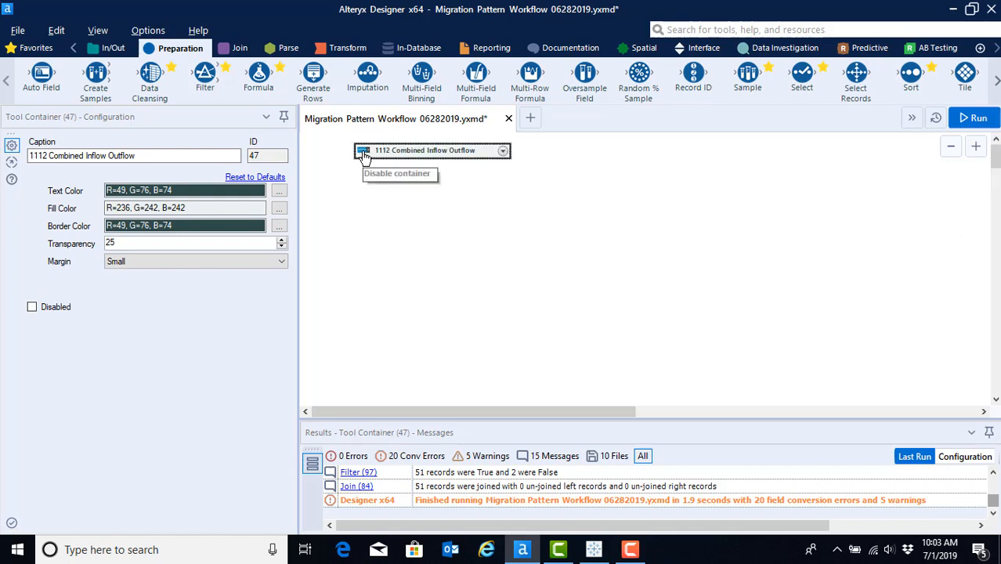
click(415, 296)
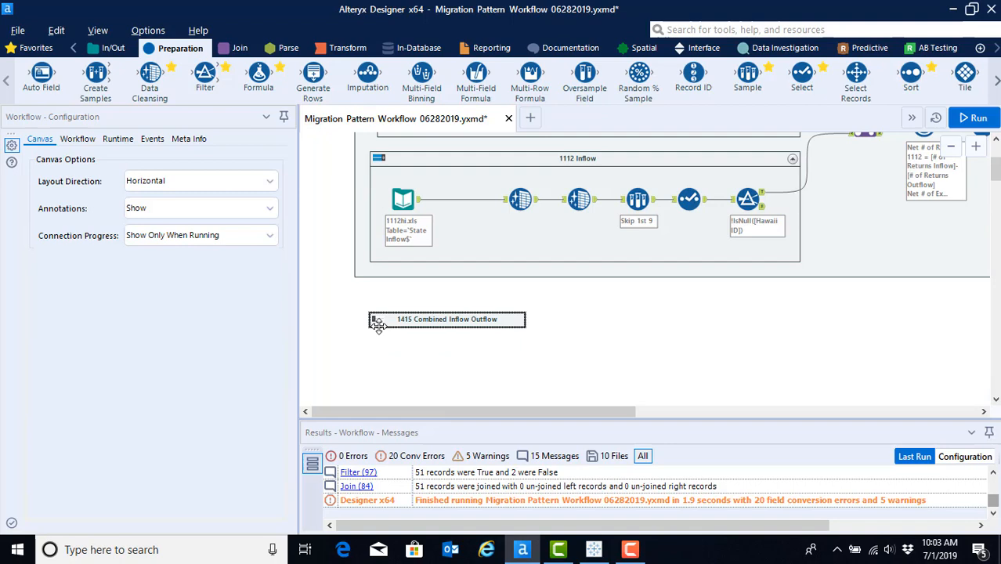
mouse_move(384, 319)
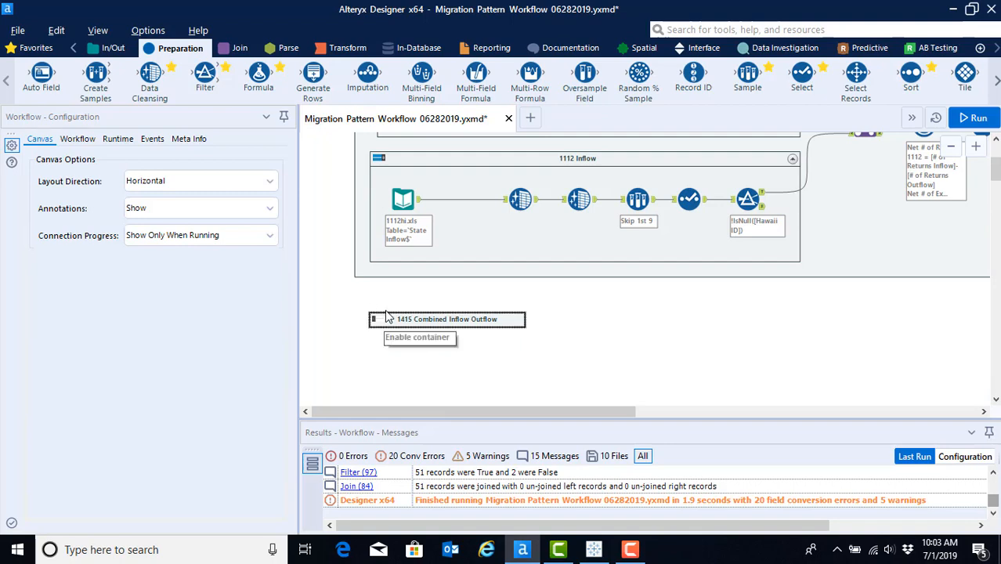
click(398, 315)
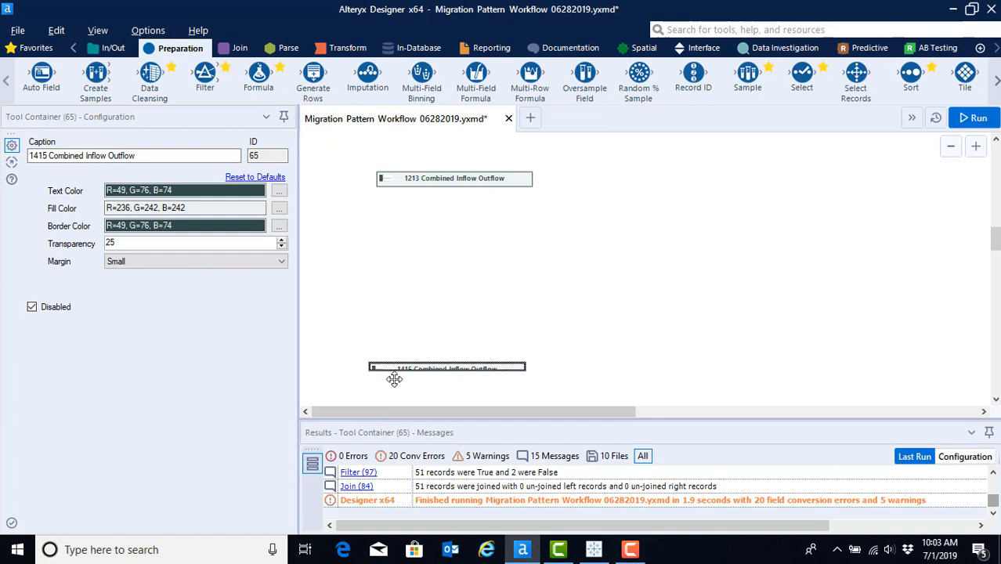
- Move the collapsed 1415 container up and expand the 1314 combined container
drag(446, 368, 454, 148)
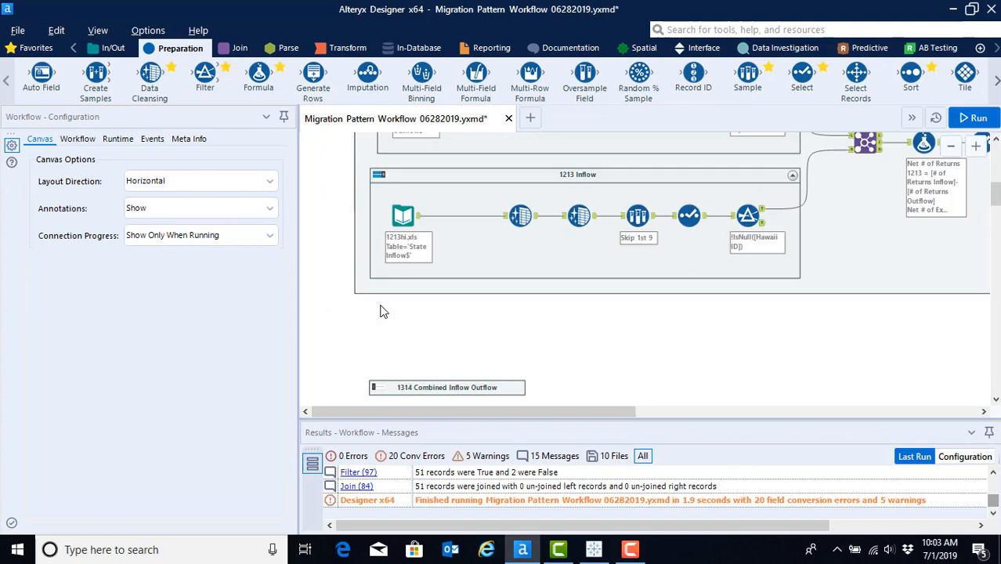
click(379, 341)
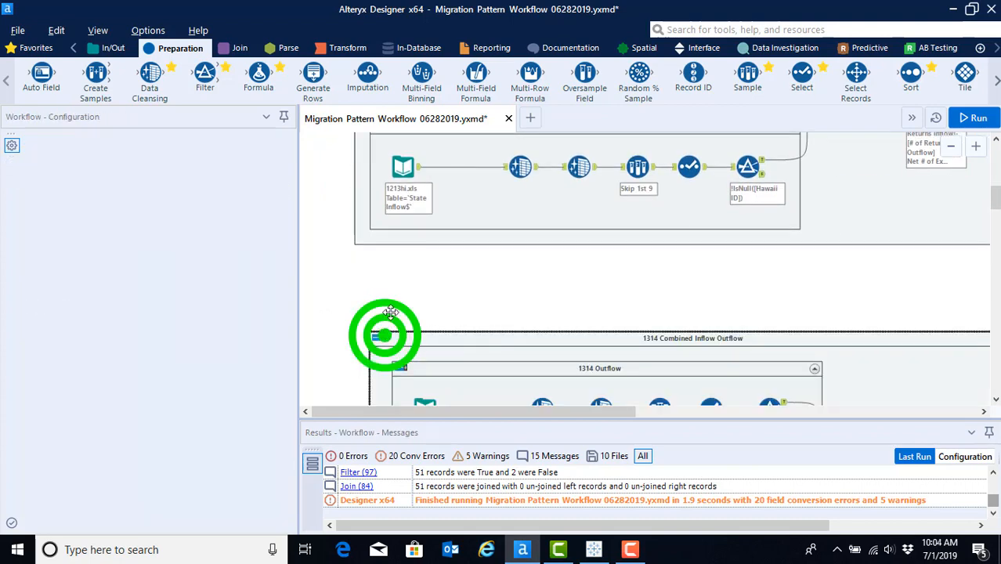
click(384, 335)
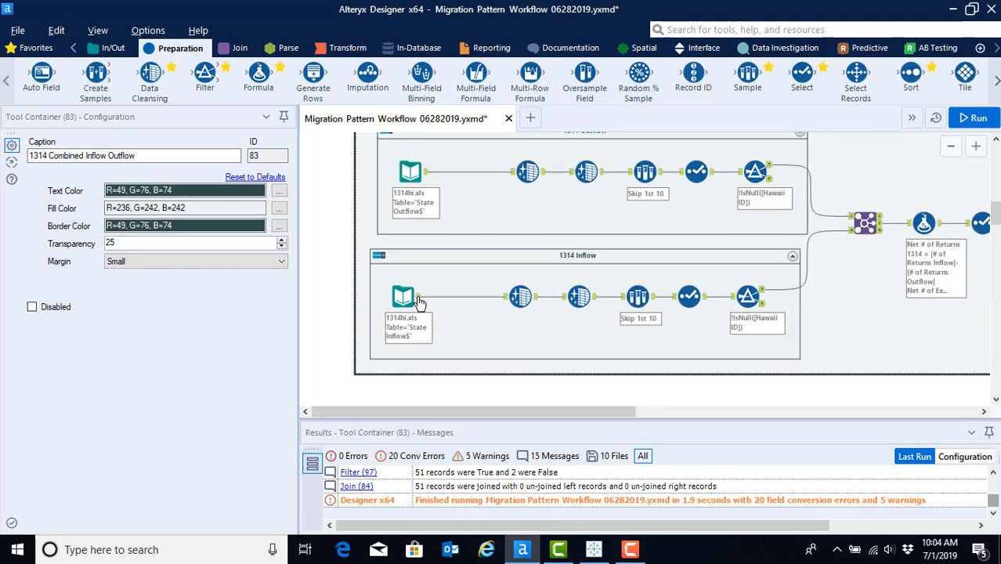
click(384, 257)
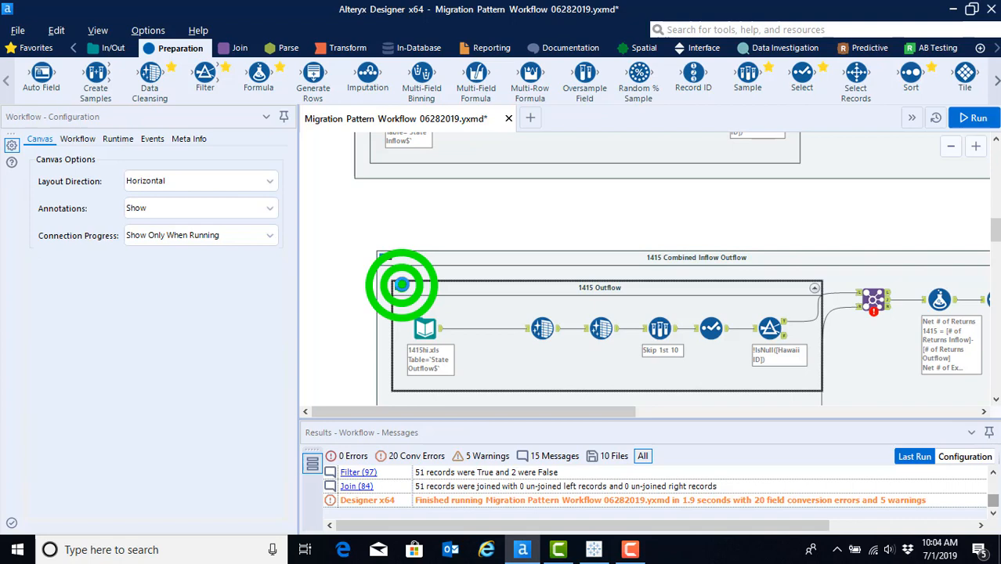
- Expand the 1415 container, nudge the 1516 container into place and expand it too
click(379, 198)
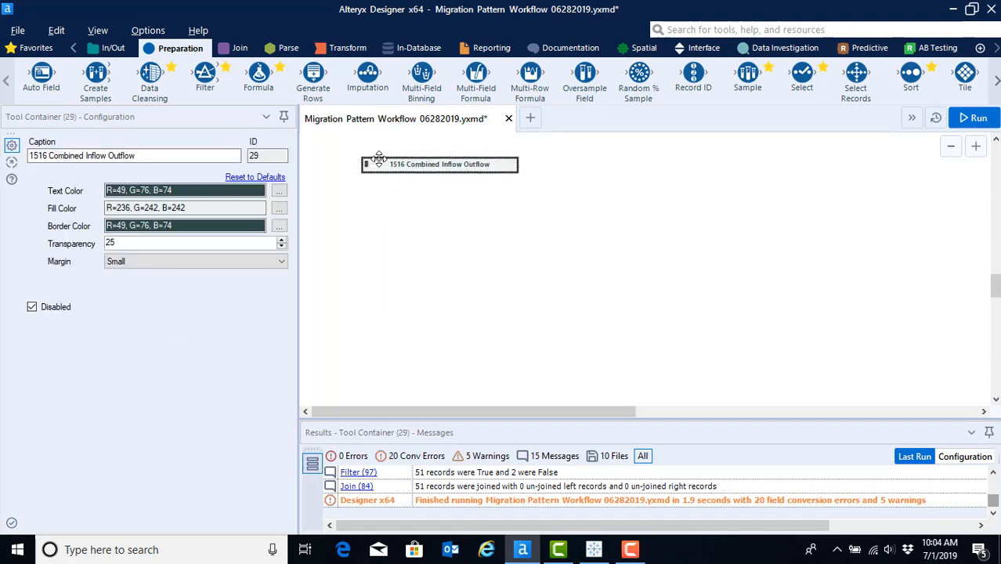
drag(438, 165, 439, 148)
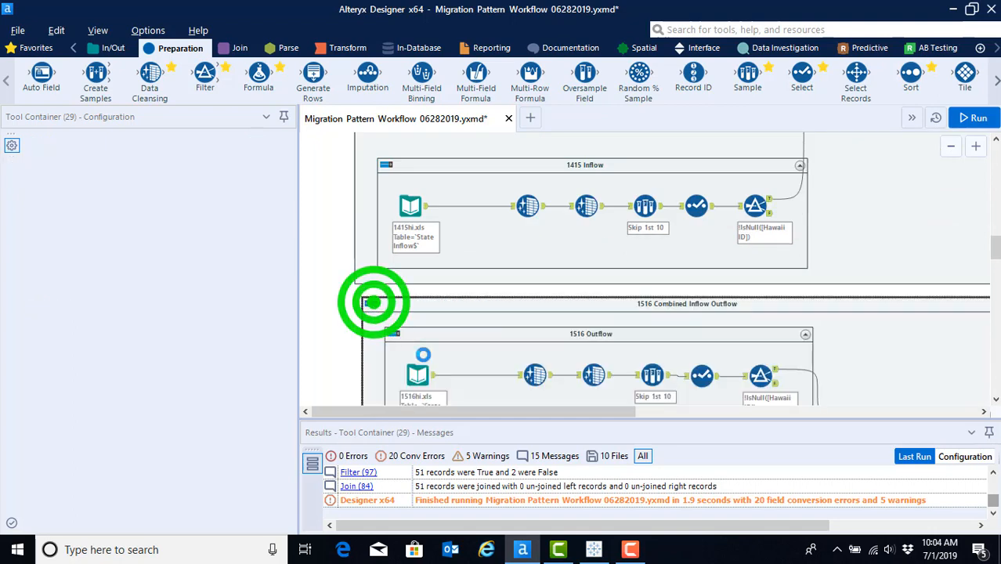
click(374, 302)
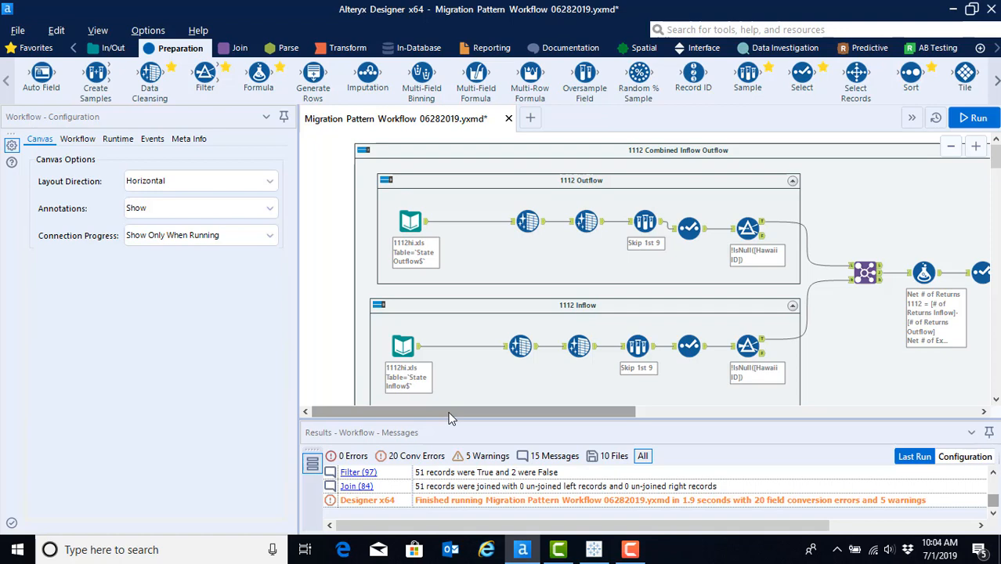
mouse_move(448, 417)
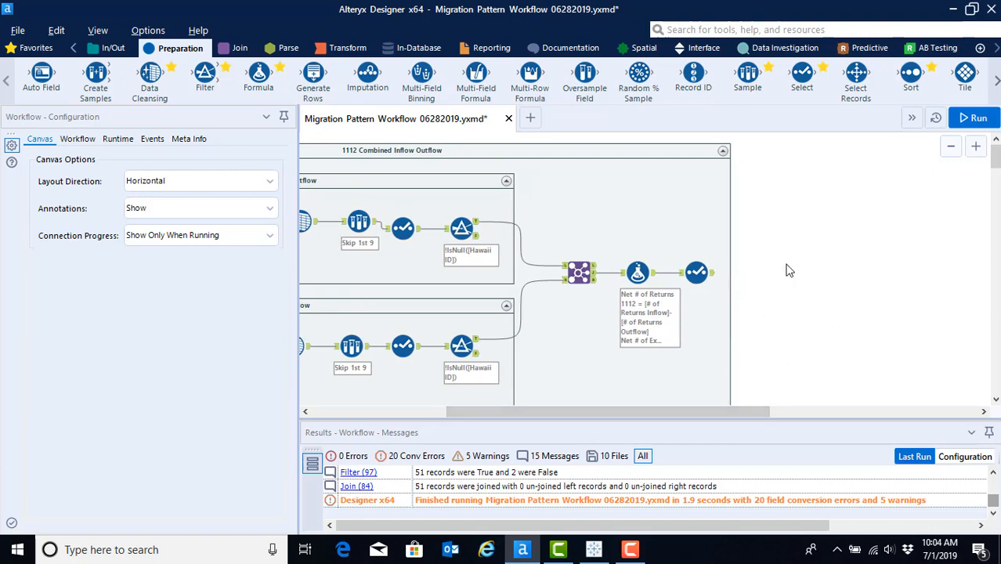
scroll(down, 3)
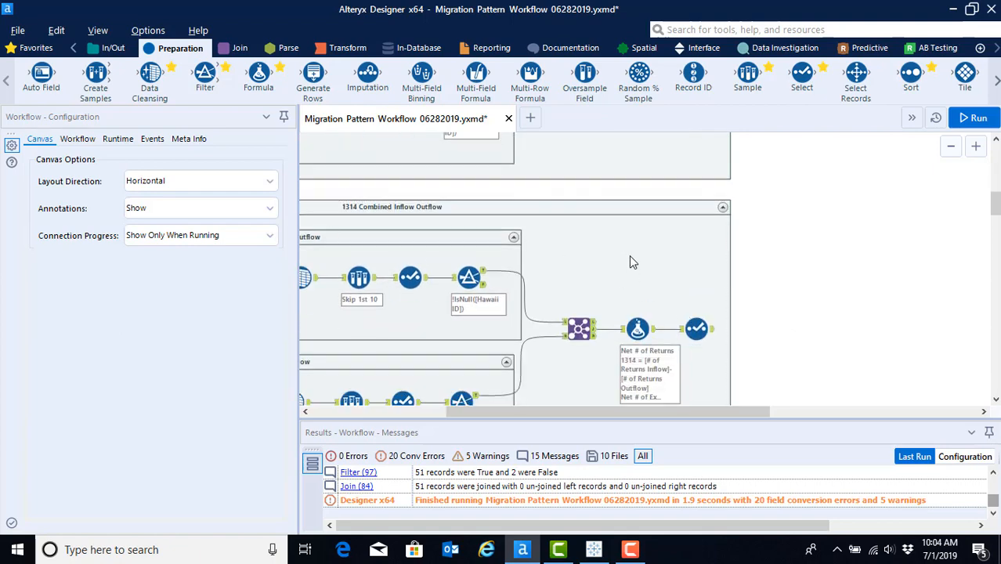
mouse_move(545, 427)
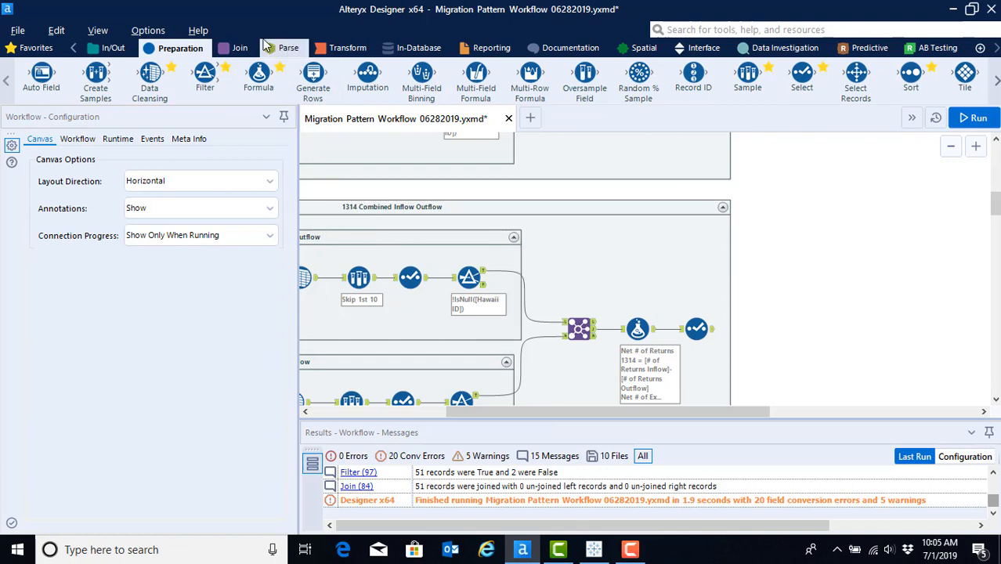
- Place a Join Multiple tool from the Join palette right of the 1314 combined stream
click(240, 47)
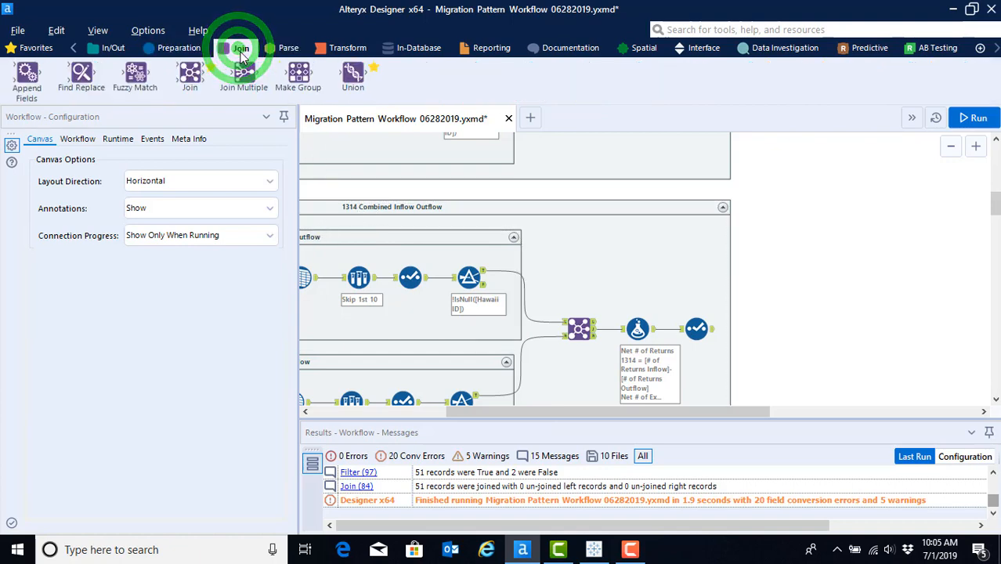
click(241, 47)
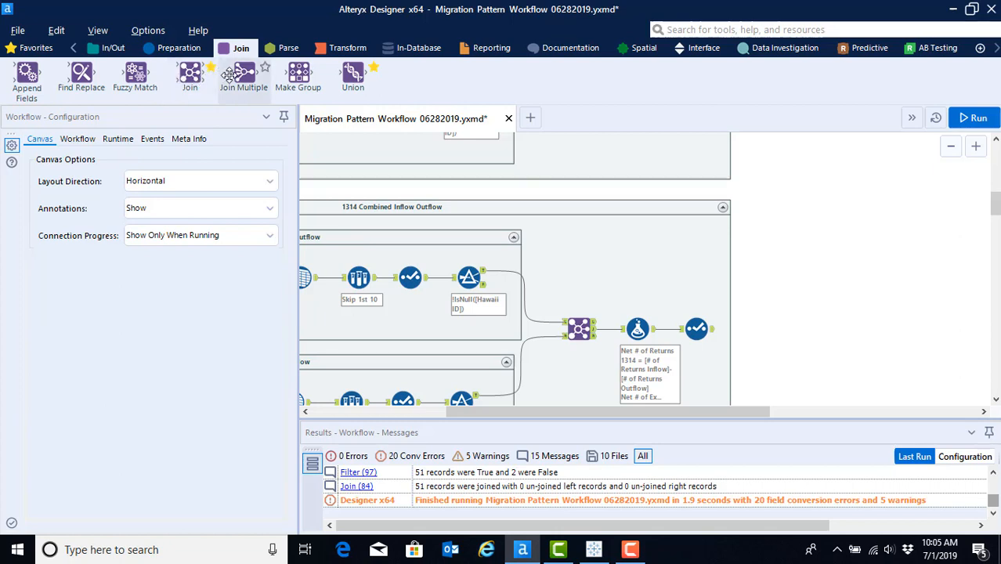
click(242, 76)
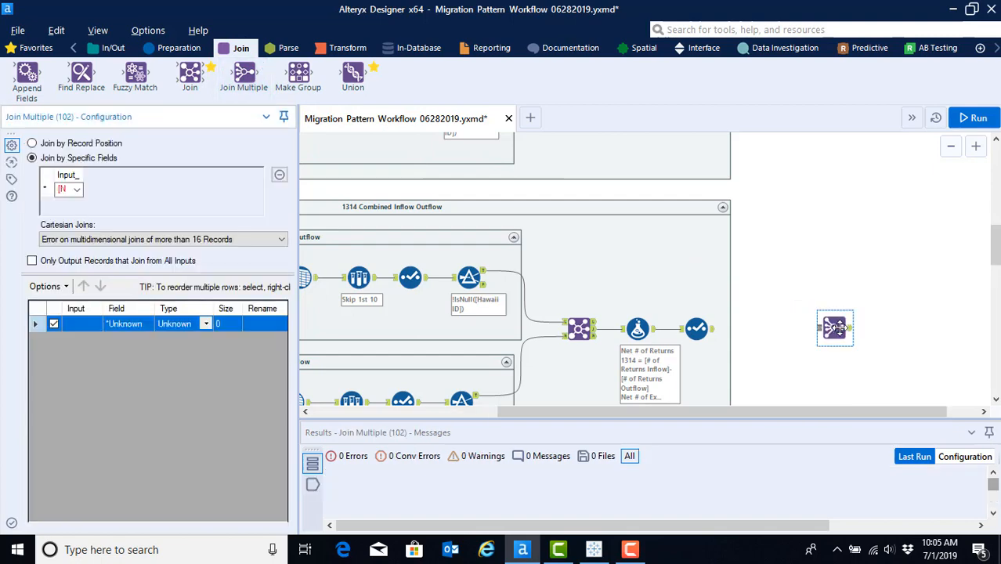
mouse_move(836, 329)
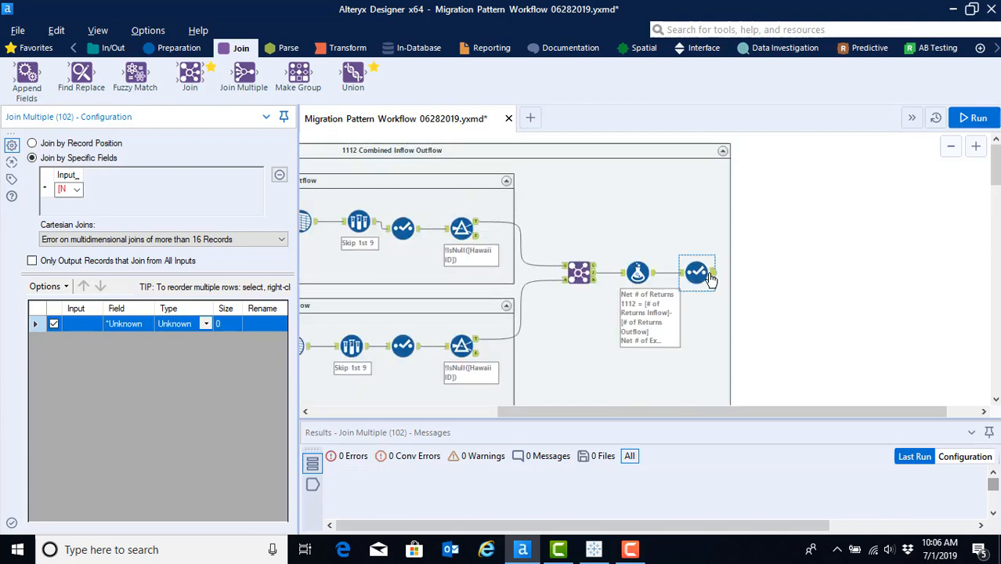
mouse_move(695, 273)
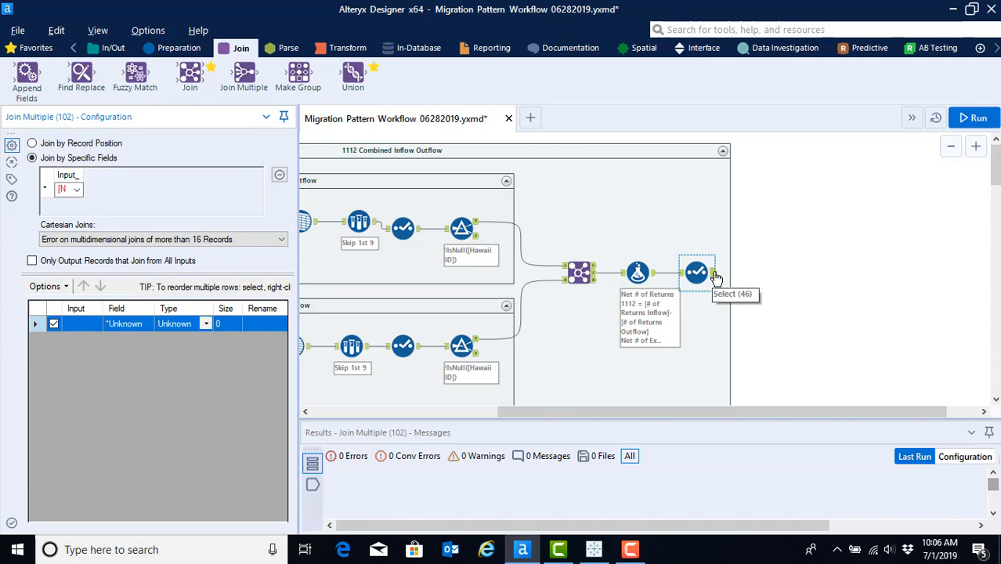
- Connect the 1112 container's final Select output to the Join Multiple input anchor
click(697, 272)
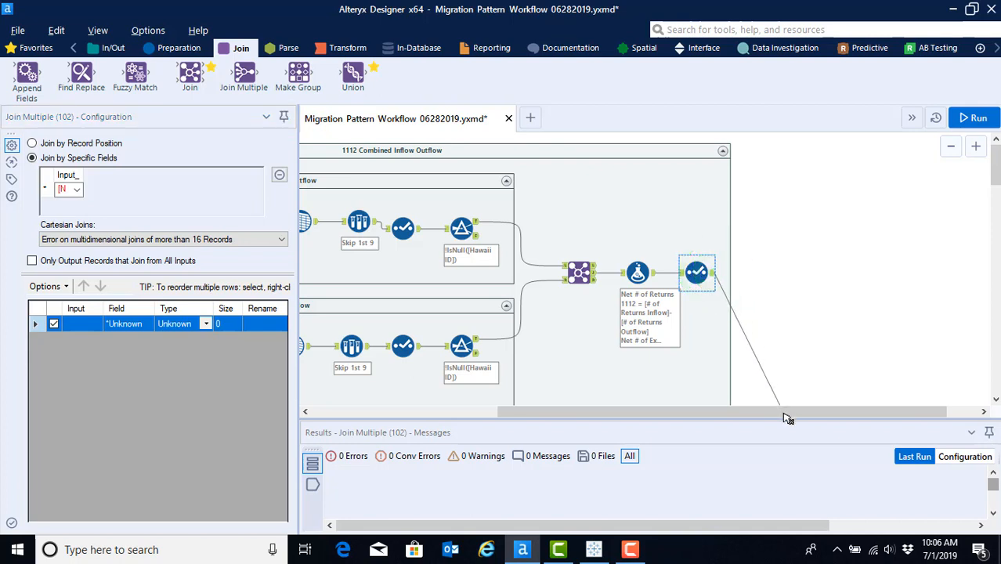
scroll(down, 3)
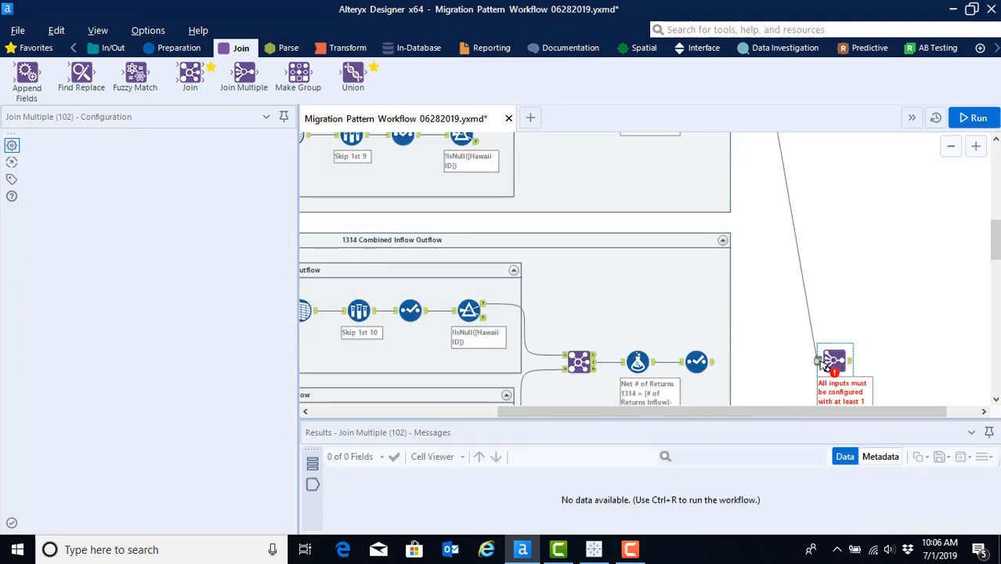
click(833, 360)
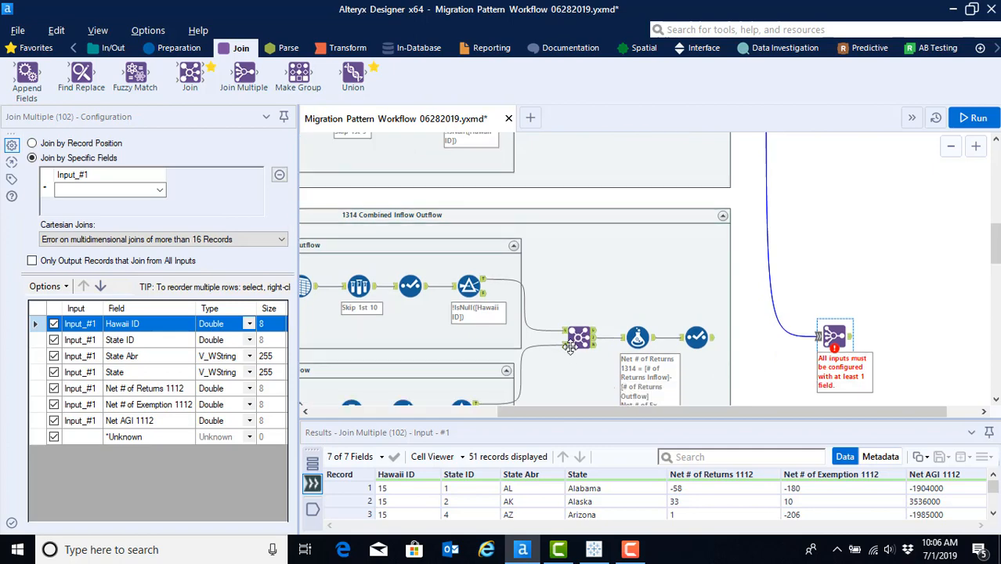
mouse_move(580, 337)
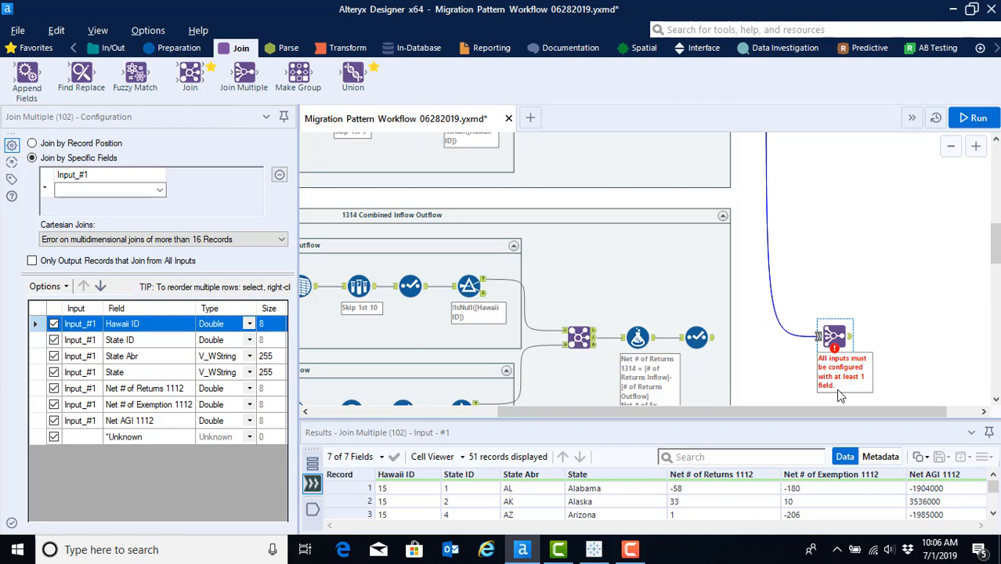
mouse_move(748, 344)
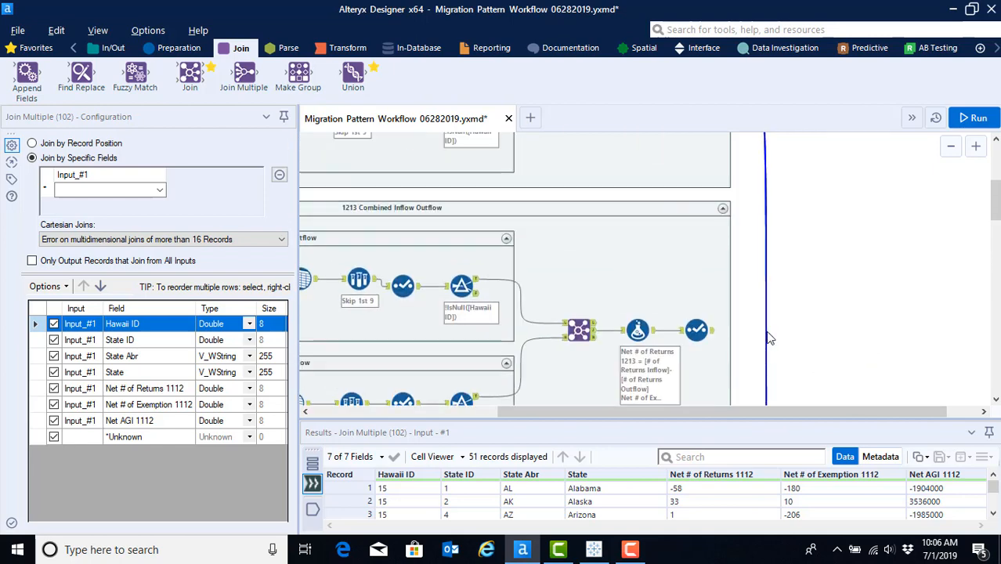
- Connect the 1213 container's final Select output into the Join Multiple as Input_#2
scroll(down, 3)
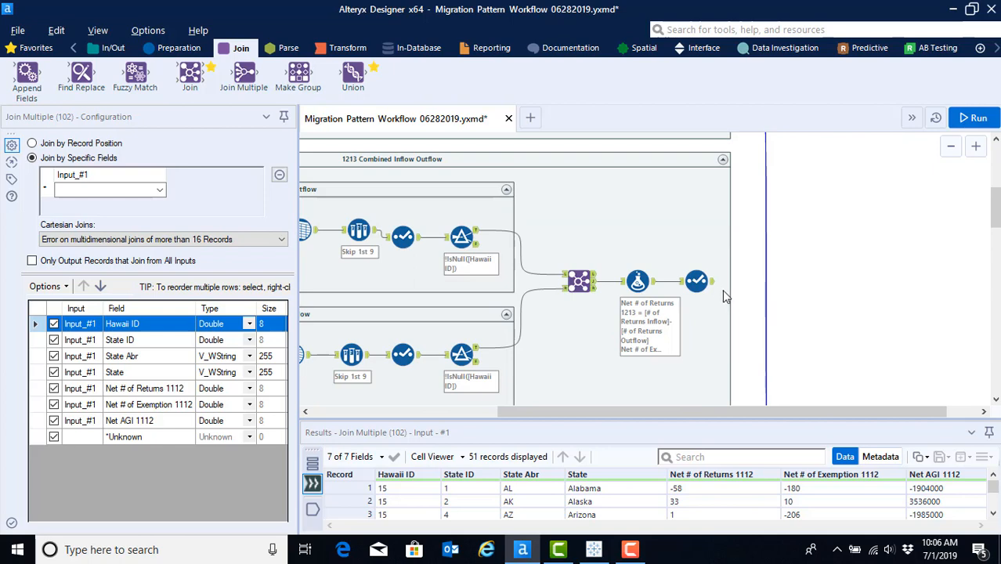
mouse_move(697, 282)
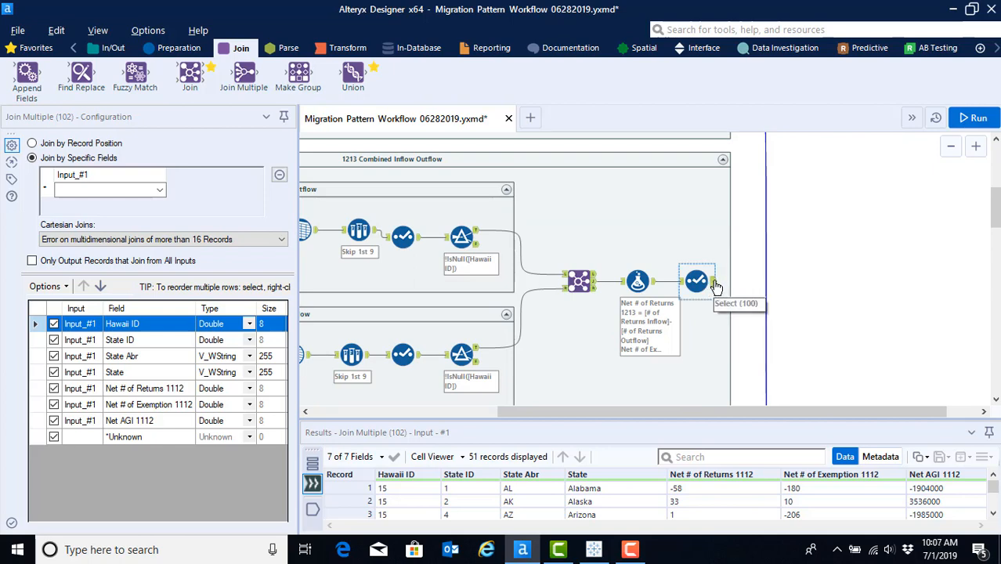
mouse_move(718, 285)
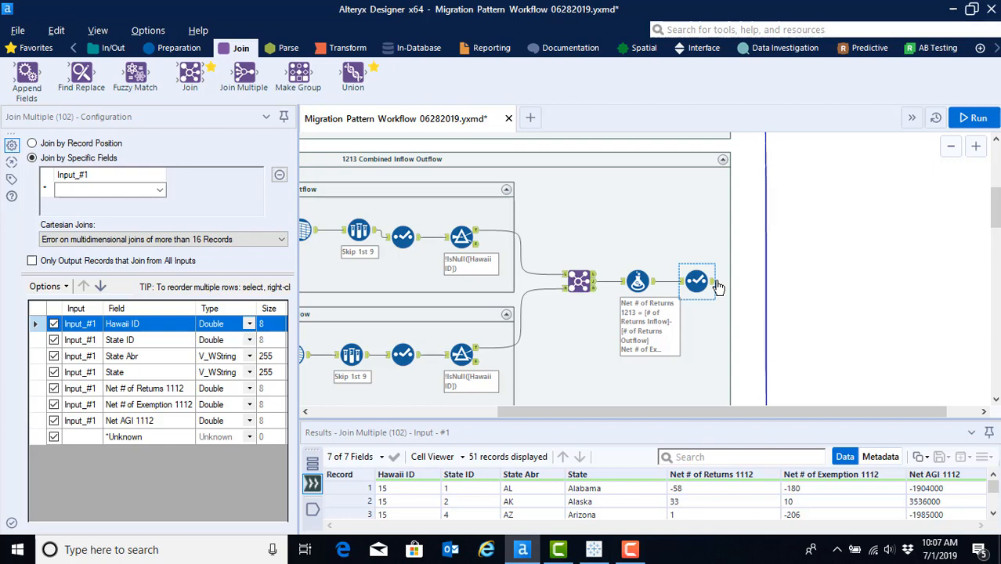
click(697, 282)
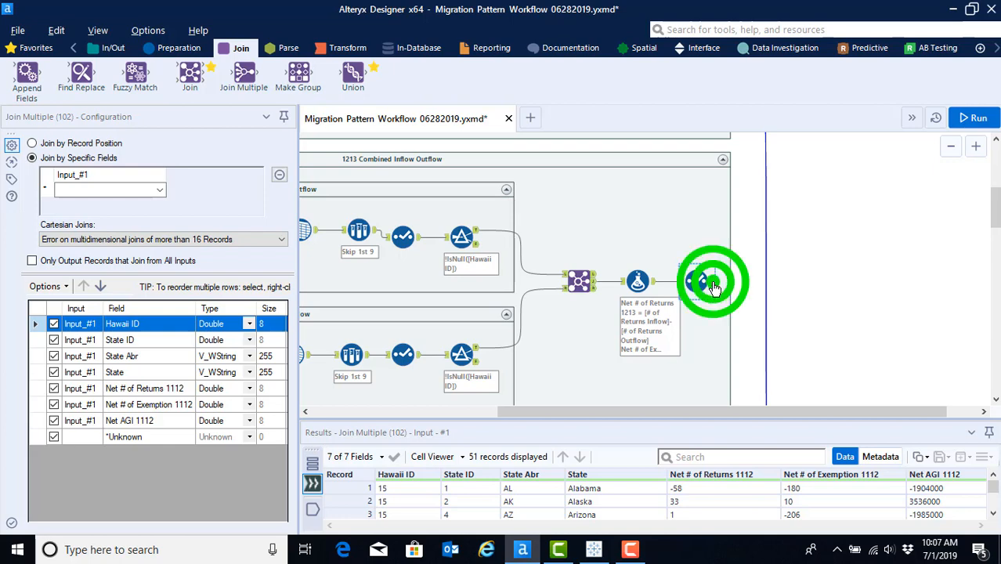
scroll(down, 3)
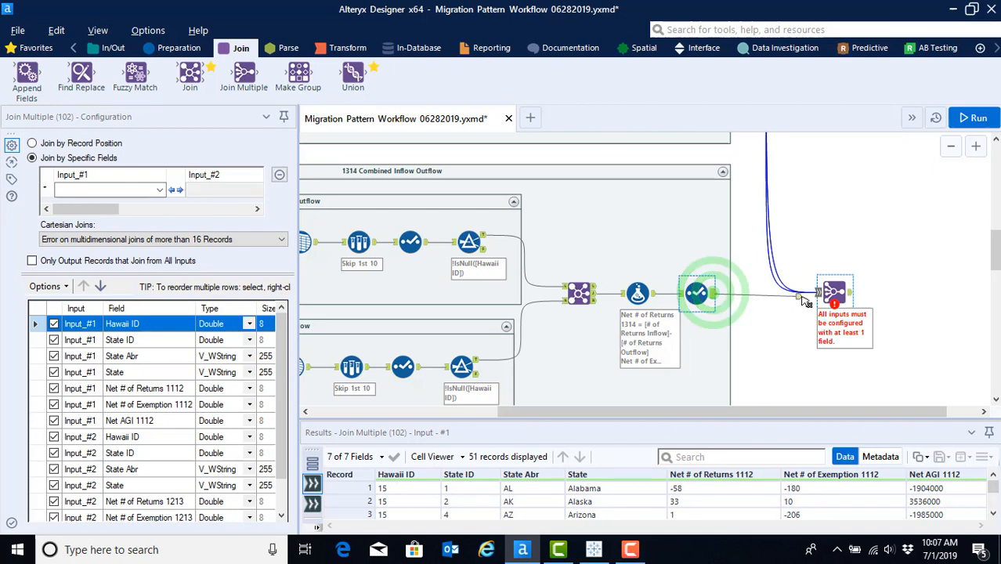
scroll(down, 3)
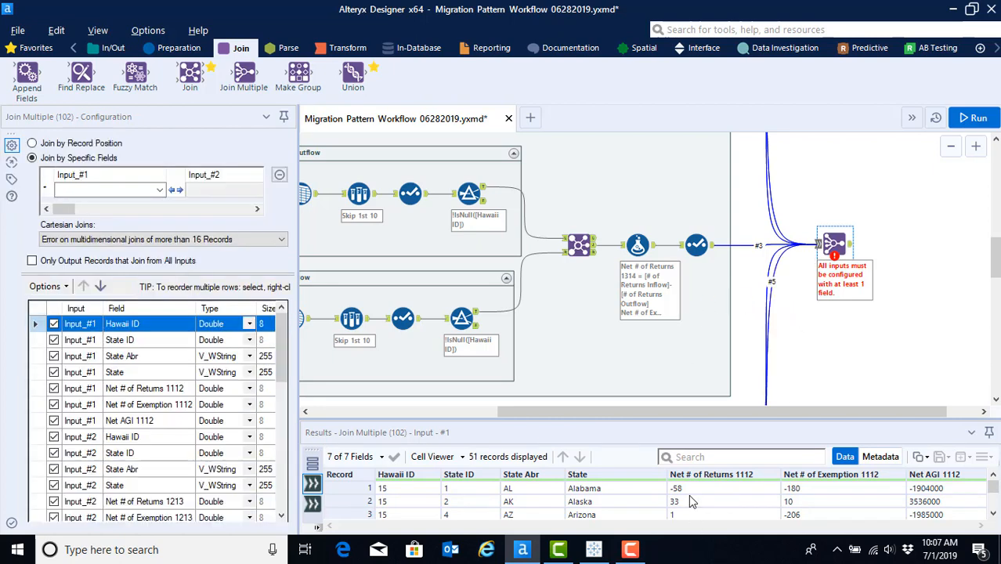
scroll(down, 3)
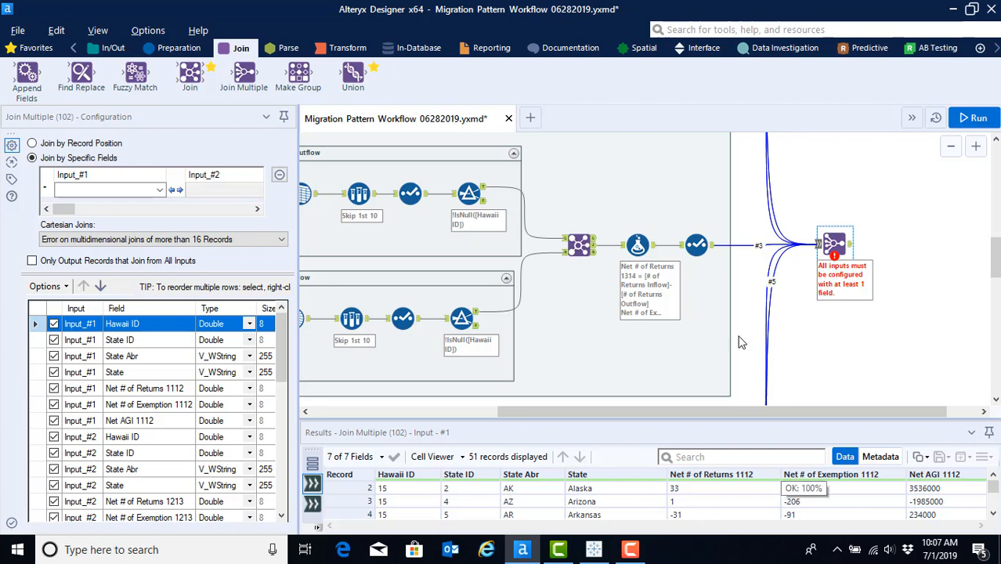
mouse_move(775, 290)
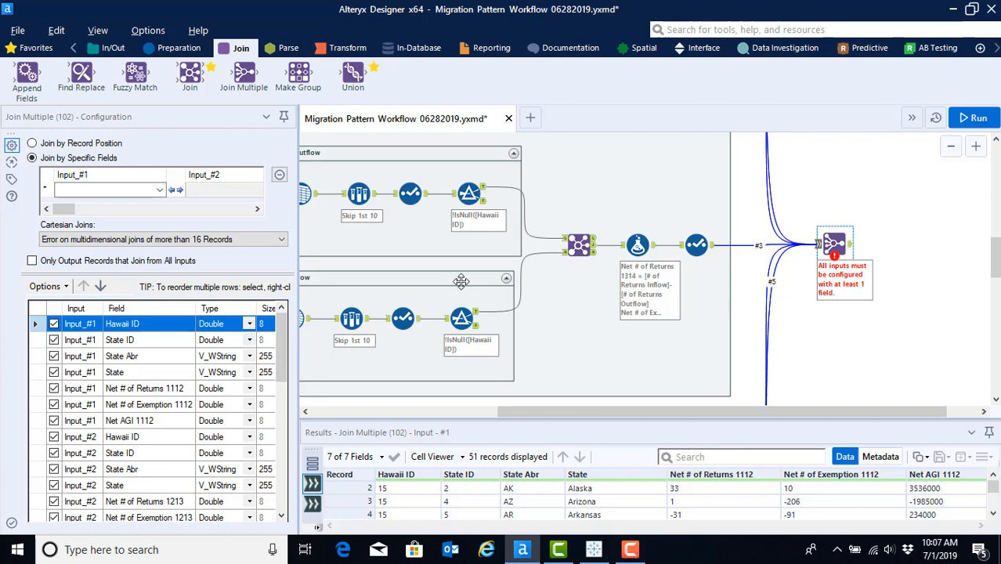
mouse_move(849, 321)
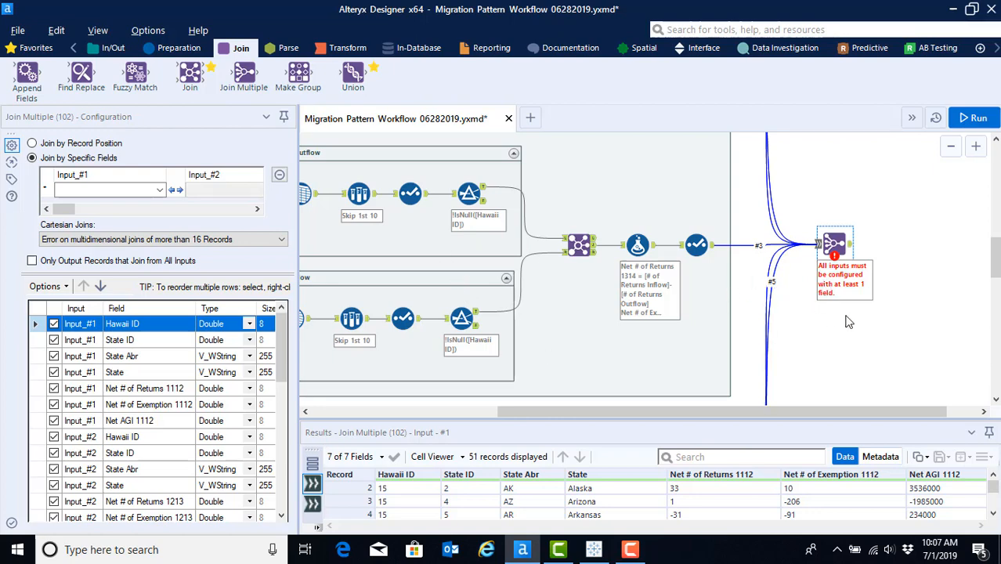
mouse_move(775, 313)
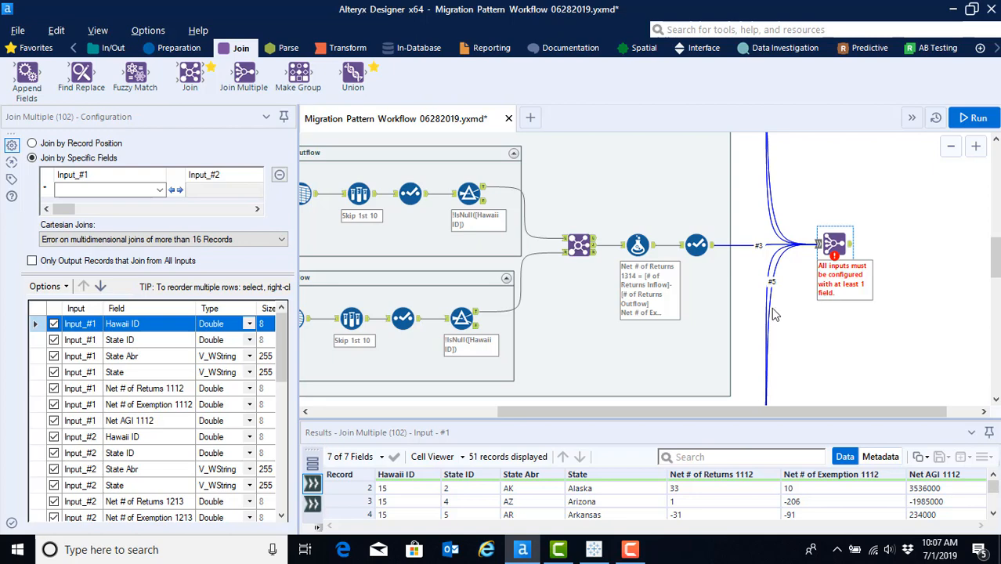
- Choose State ID as the join field for Input_#1 under Join by Specific Fields
click(106, 191)
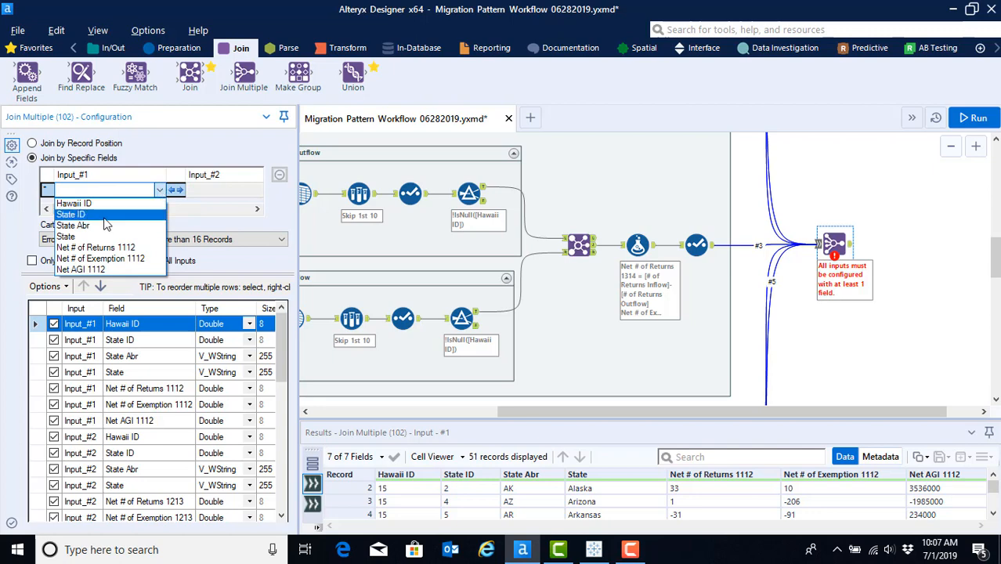
click(70, 213)
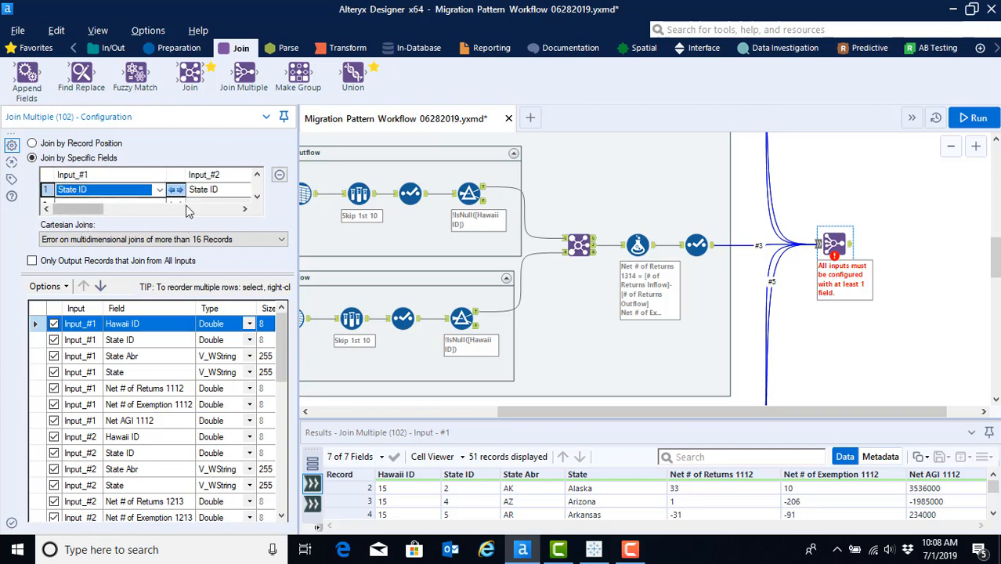
click(106, 189)
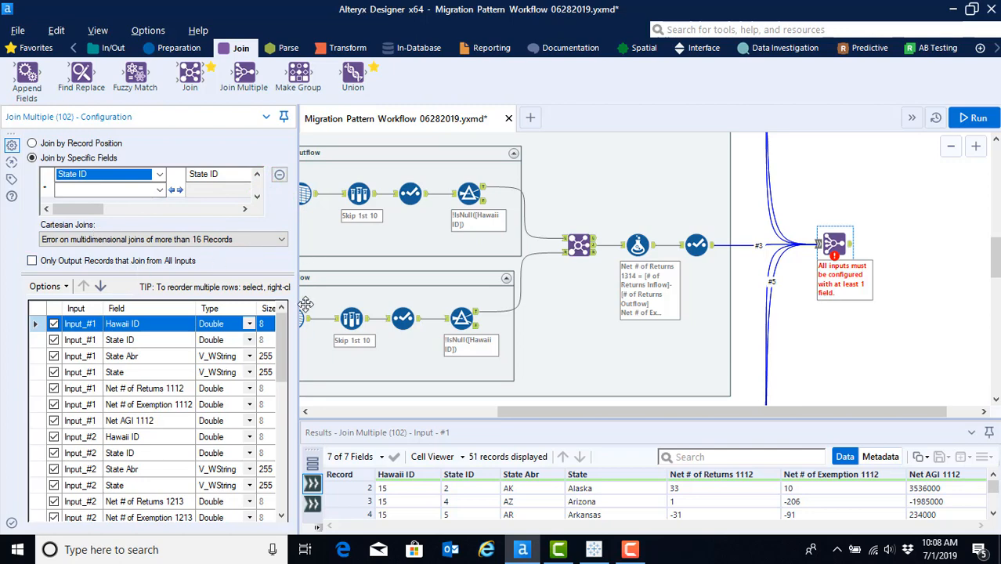
mouse_move(317, 282)
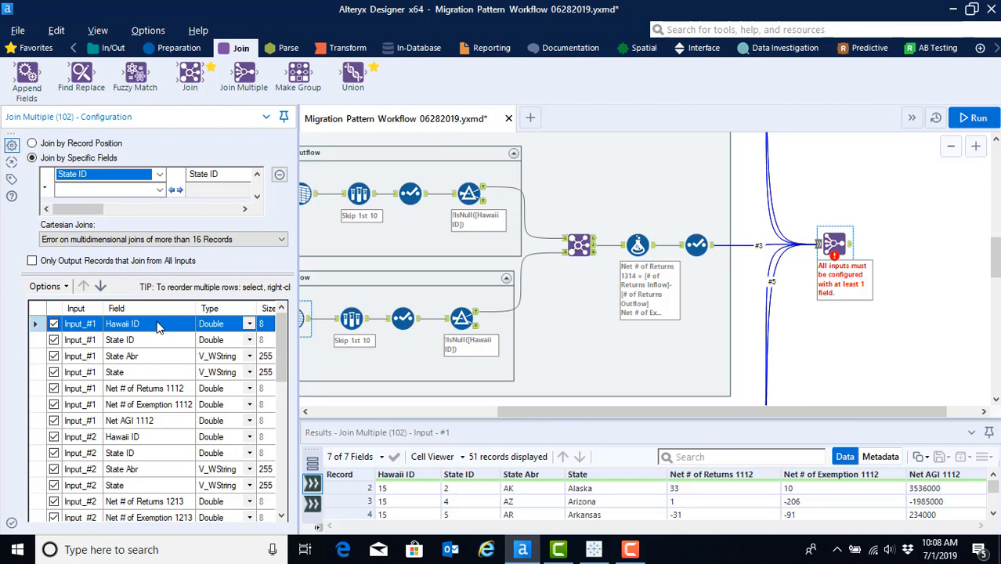
mouse_move(155, 363)
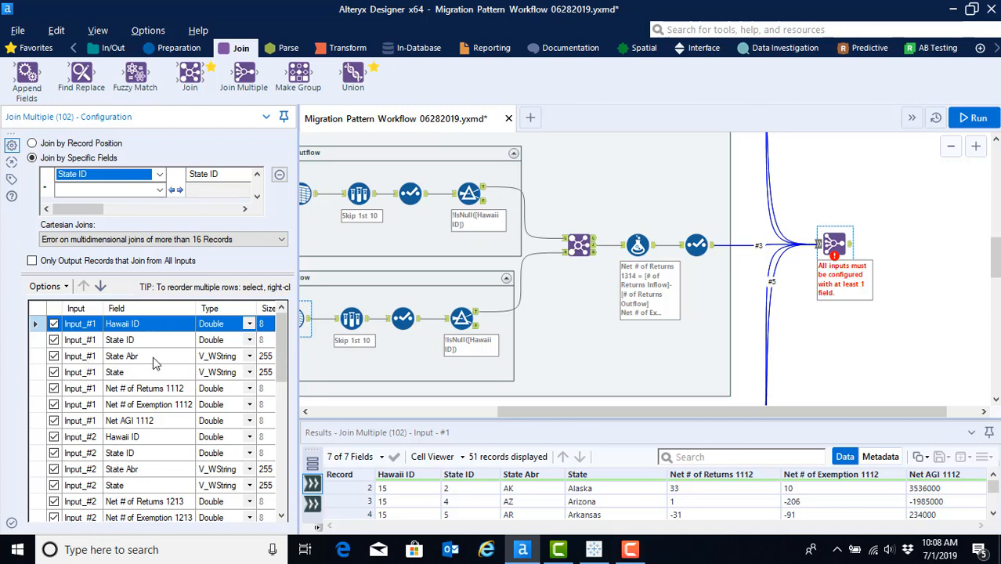
mouse_move(166, 338)
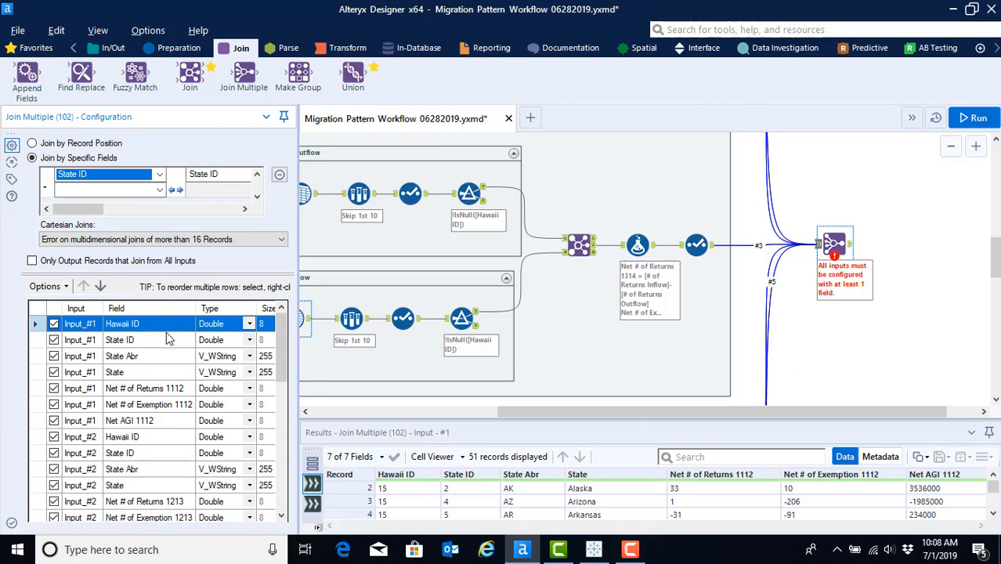
- Uncheck duplicate state location fields from the later inputs in the field list
click(53, 435)
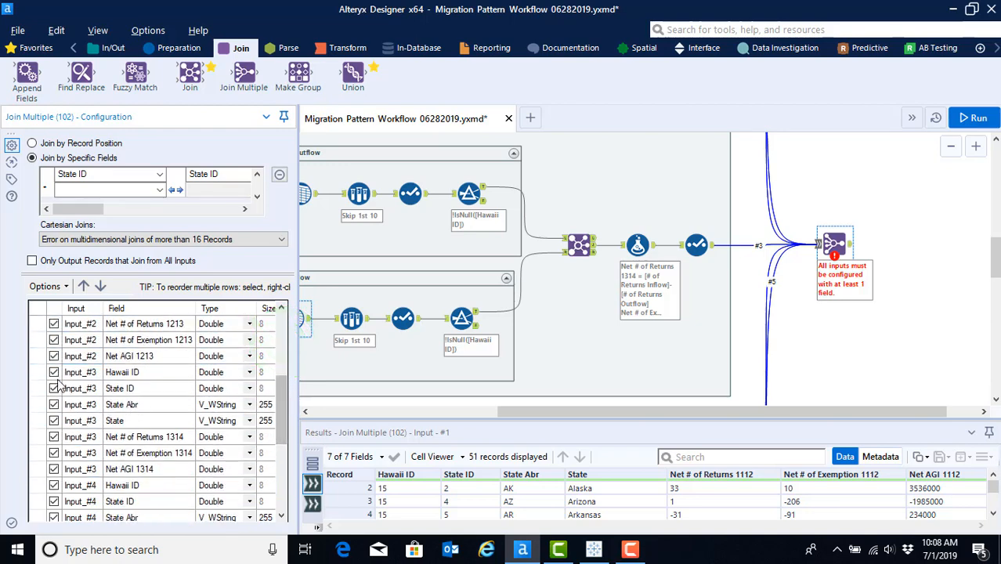
click(122, 404)
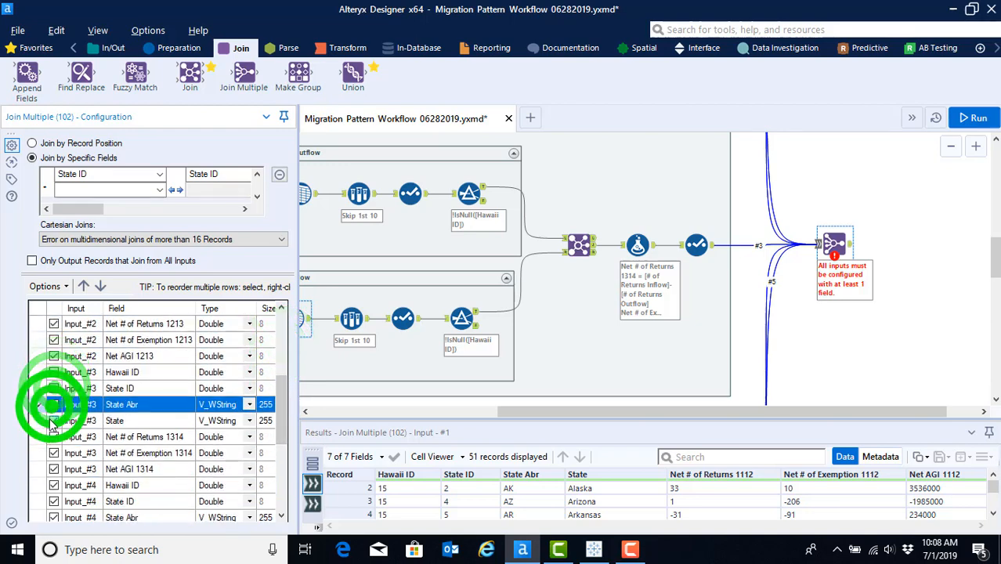
scroll(down, 3)
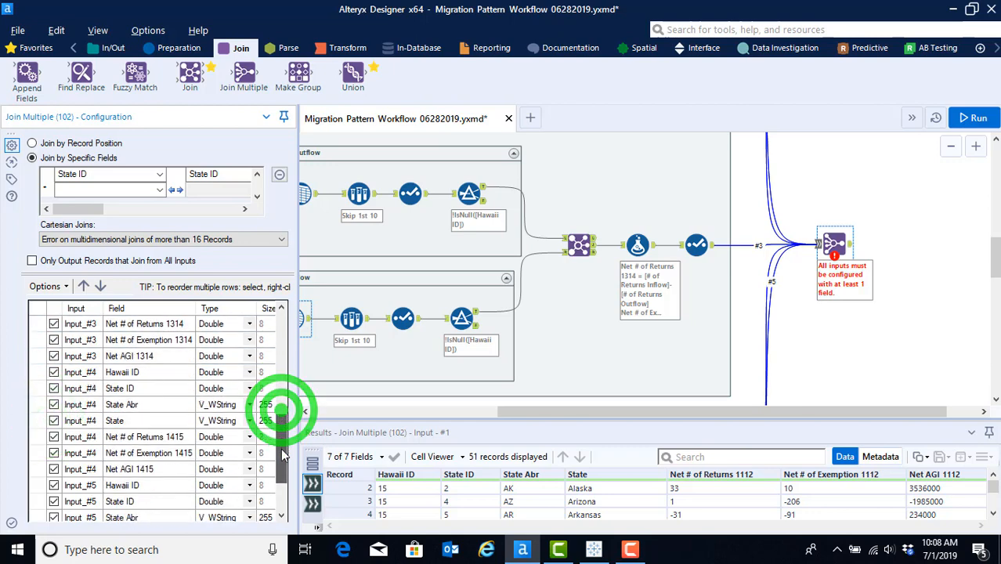
click(119, 388)
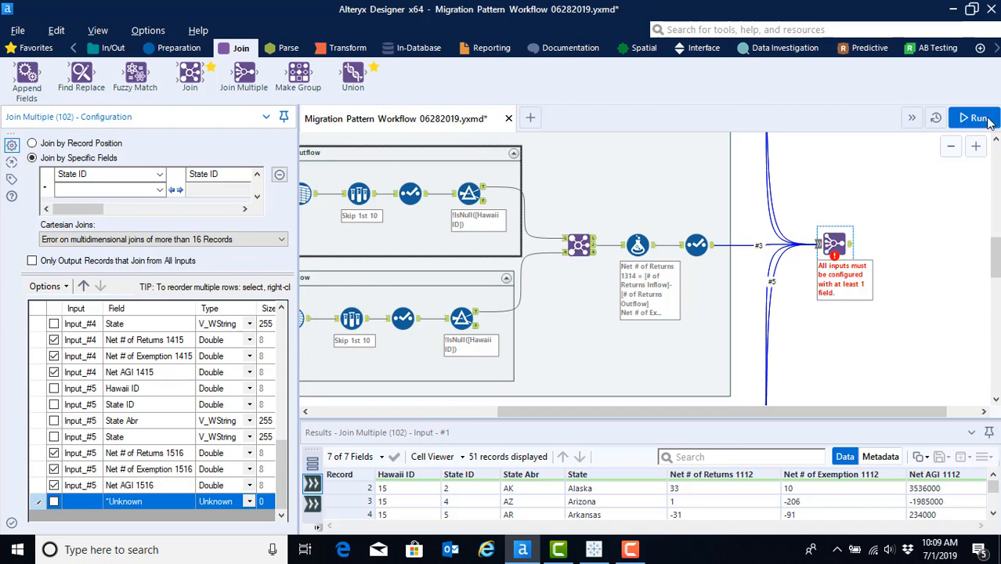
- Run the workflow and browse the Join Multiple output of 51 records with 19 fields
click(974, 117)
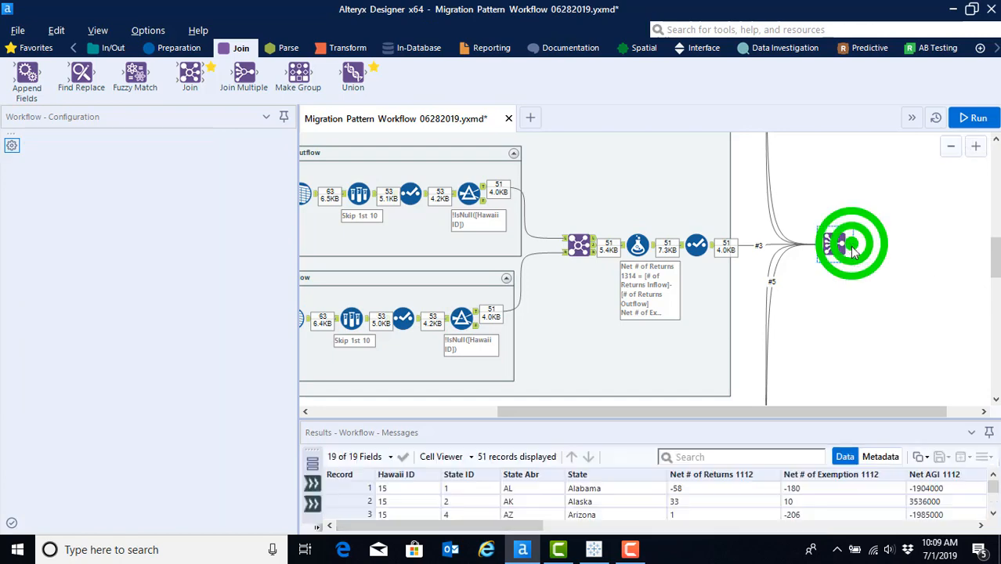
click(852, 244)
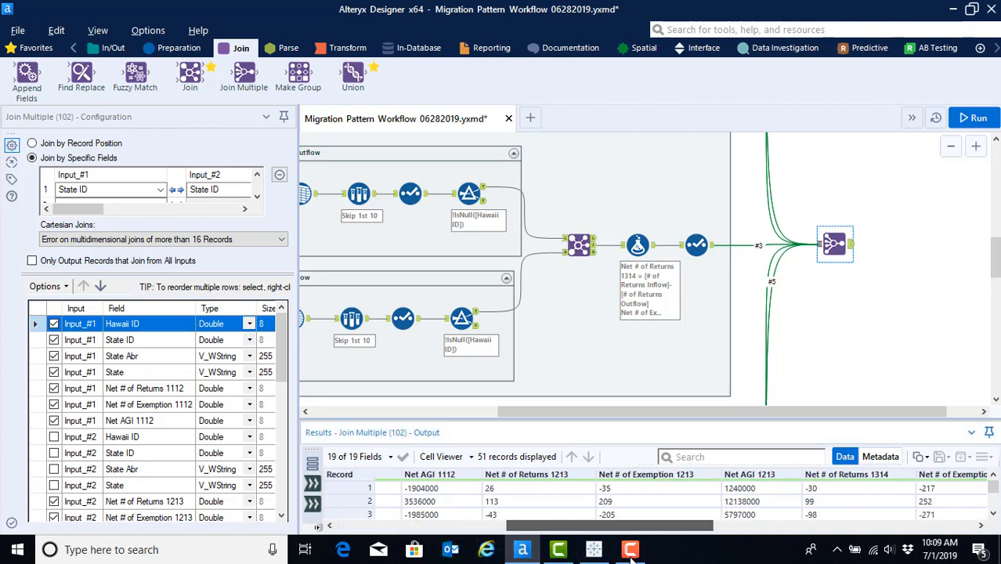
scroll(right, 3)
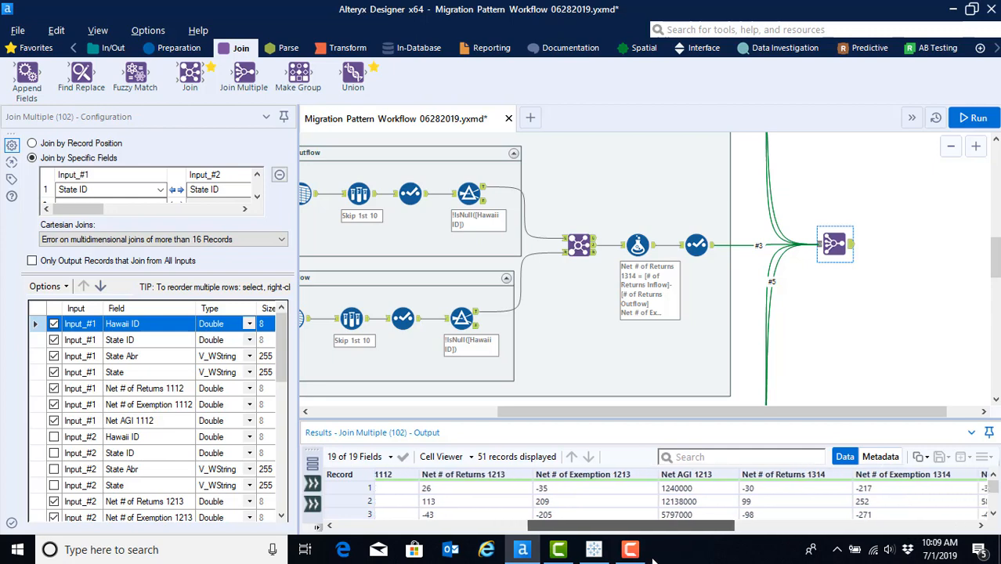
scroll(right, 3)
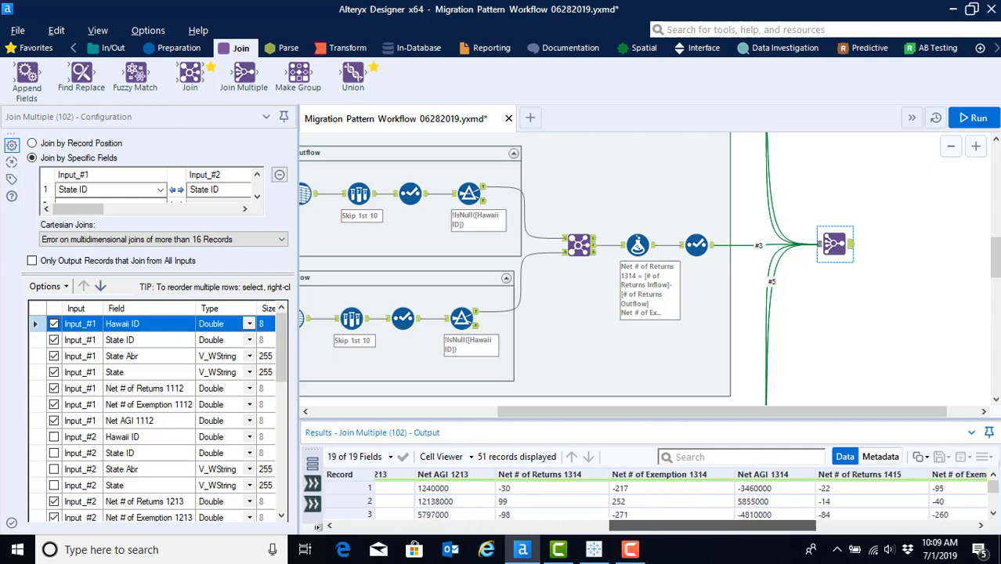